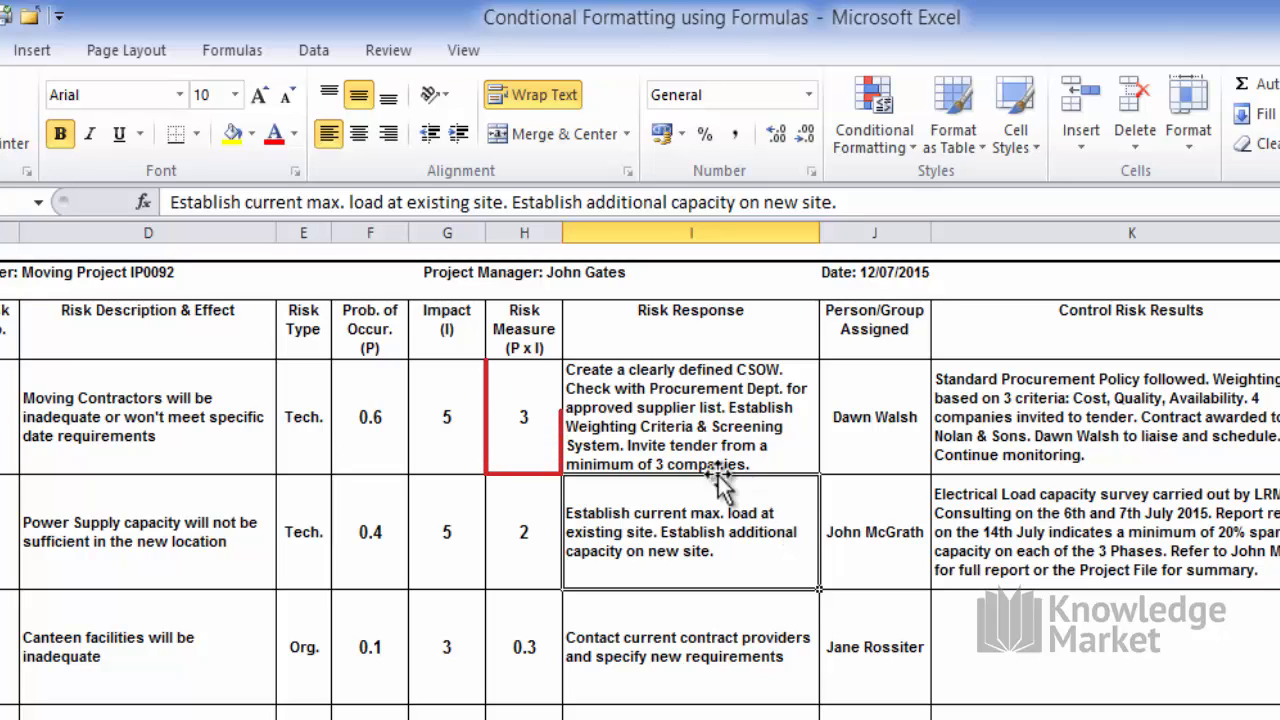
# - Select the Risk Measure cells H6:H11 as the range to format
pyautogui.click(523, 417)
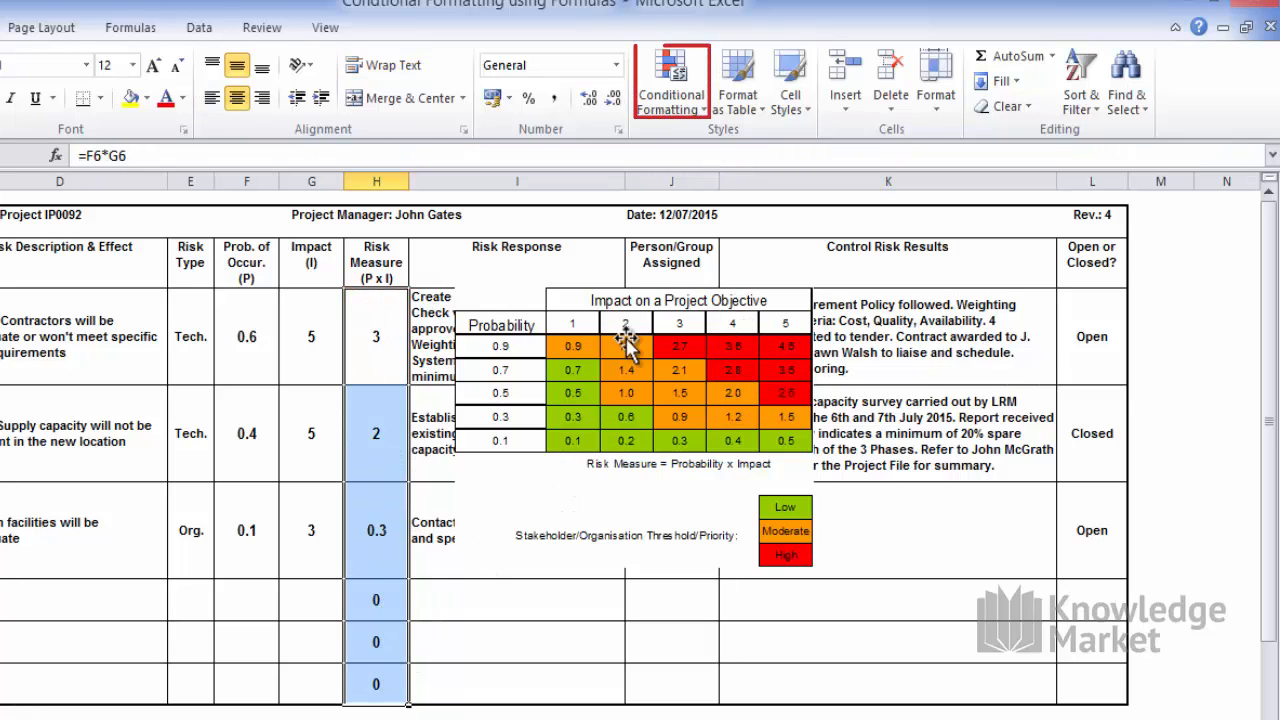
# - Start a new 'cells that contain' rule for H6:H11 matching values equal to 0
pyautogui.click(671, 82)
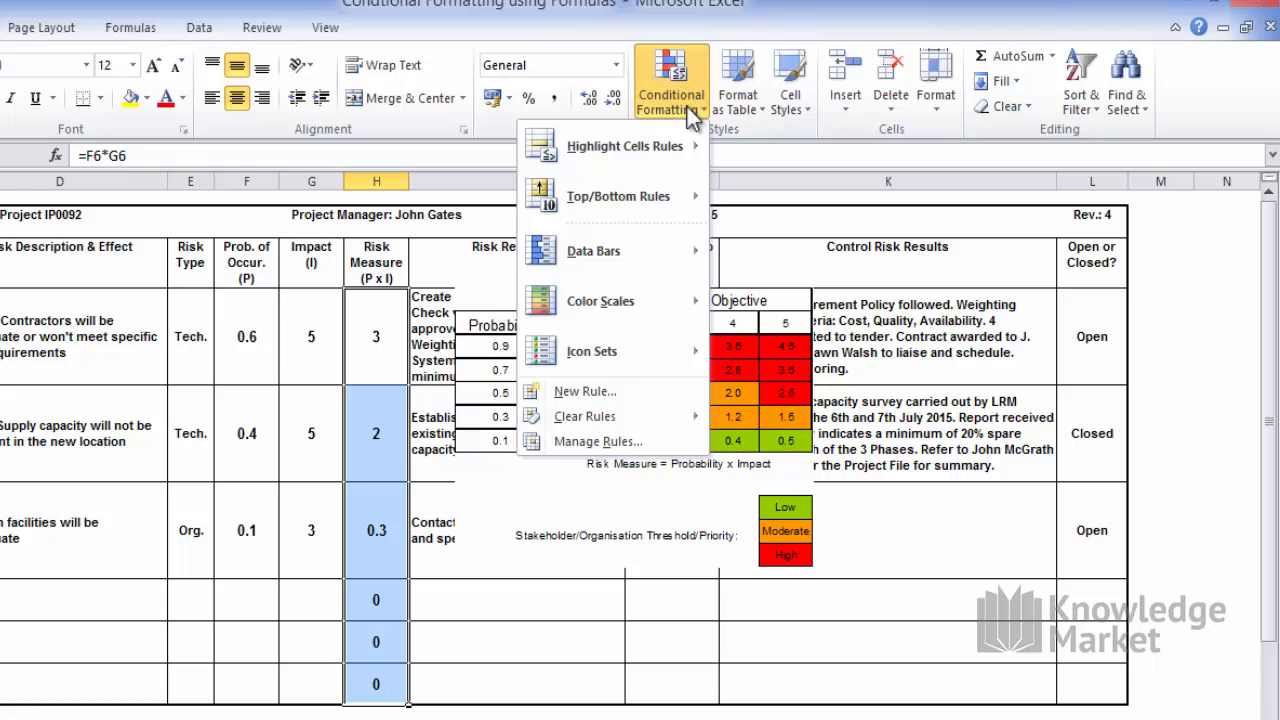
pyautogui.moveTo(597, 441)
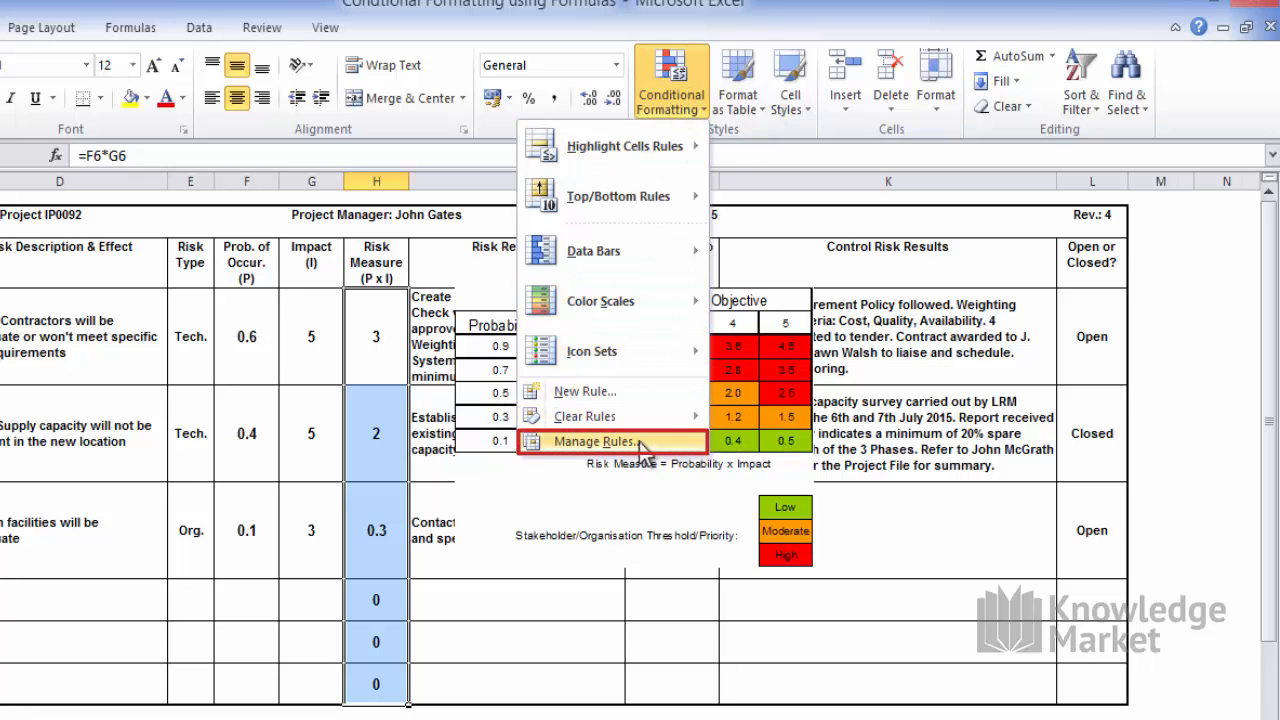
pyautogui.click(595, 442)
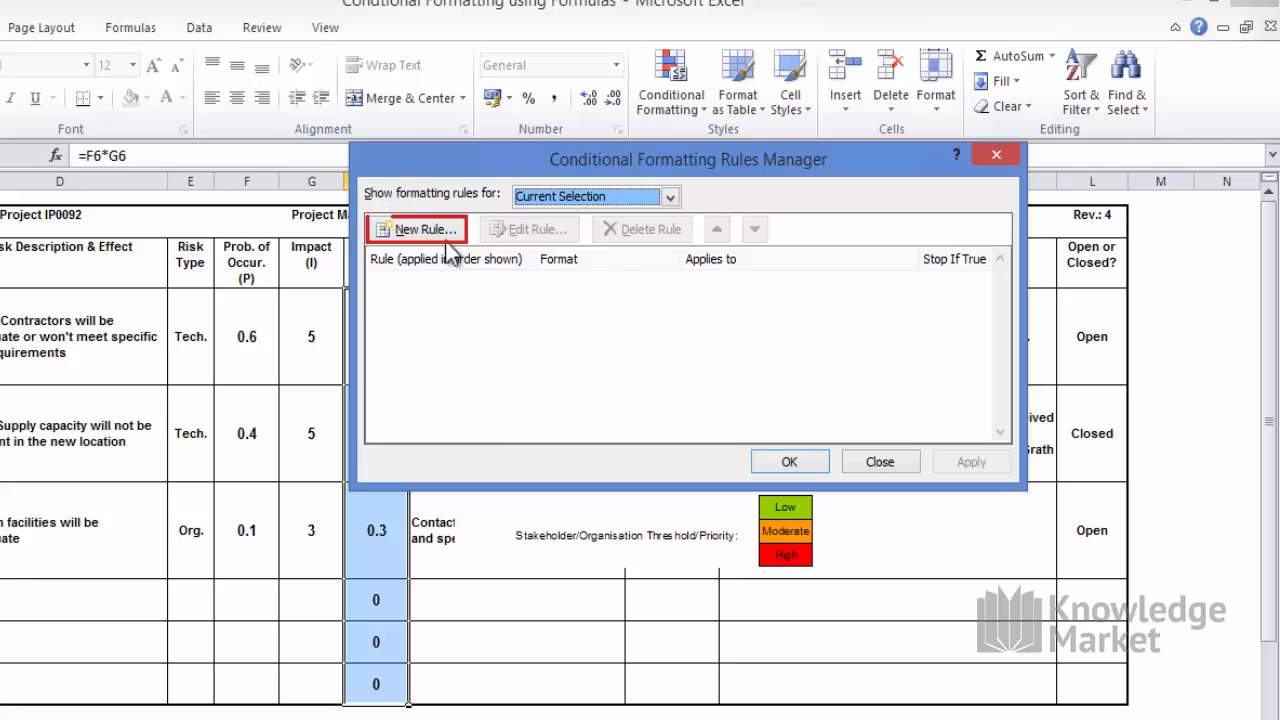
pyautogui.click(417, 229)
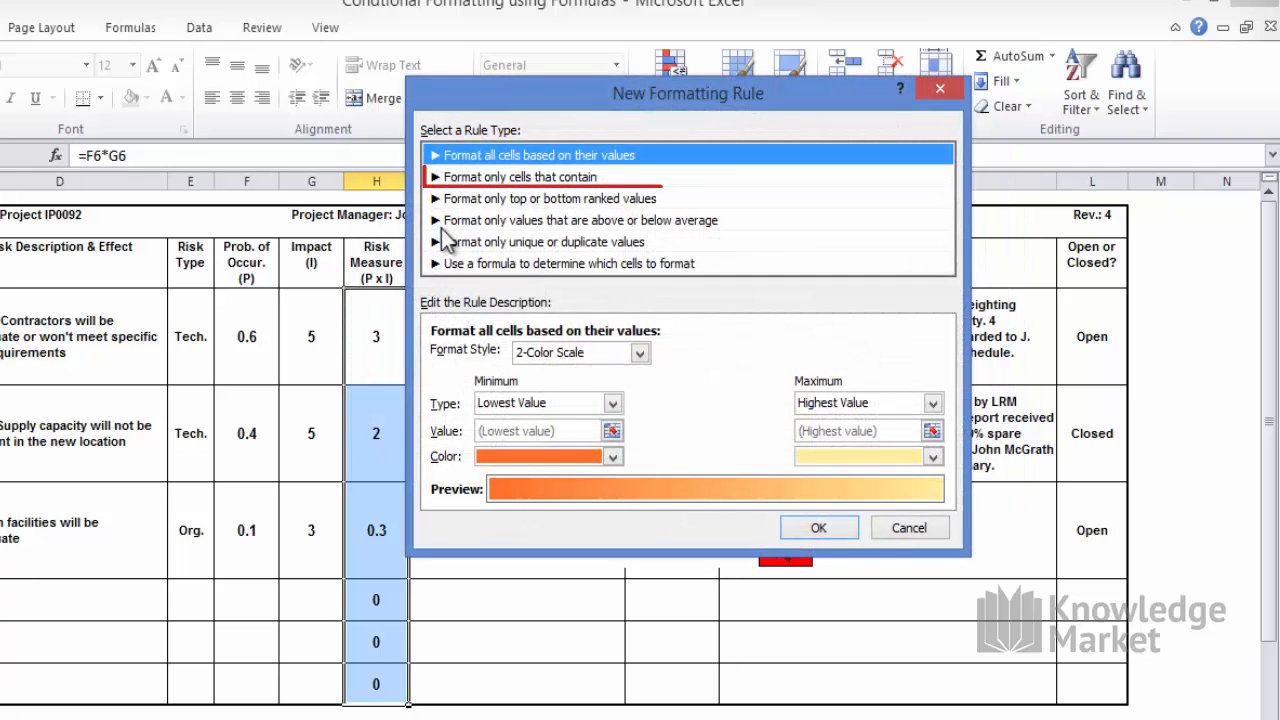
pyautogui.click(520, 176)
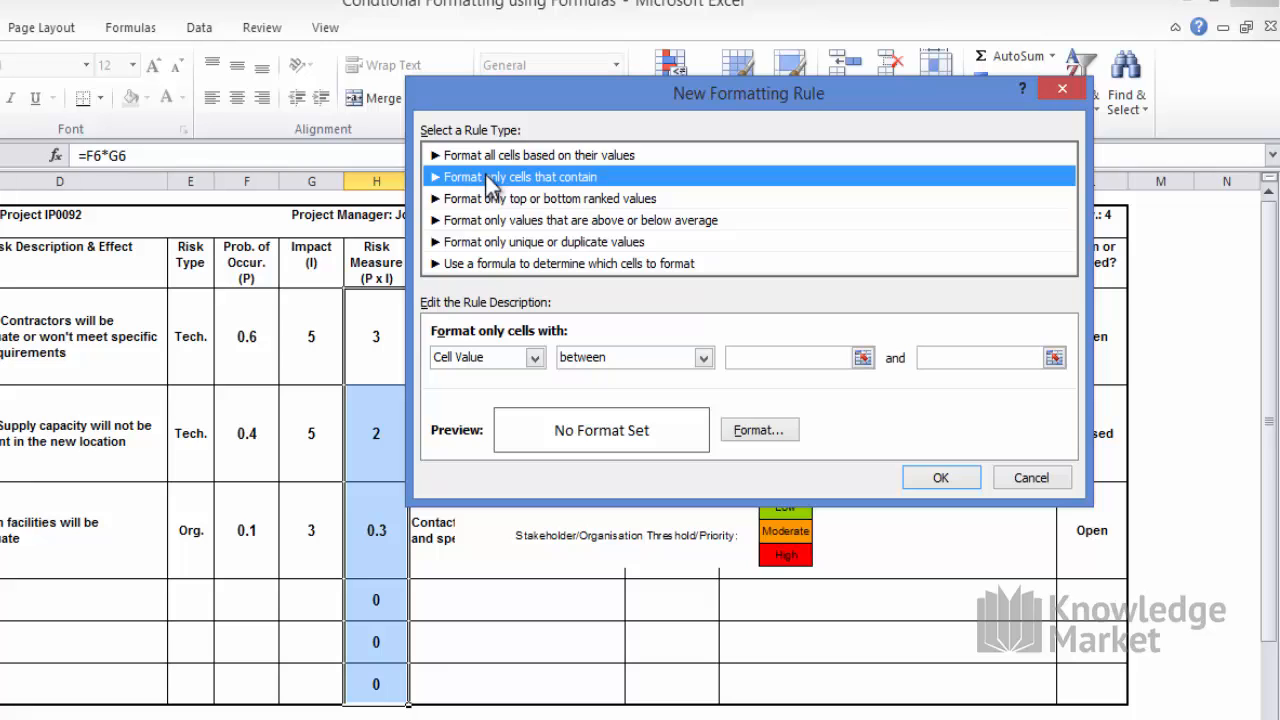
pyautogui.click(487, 357)
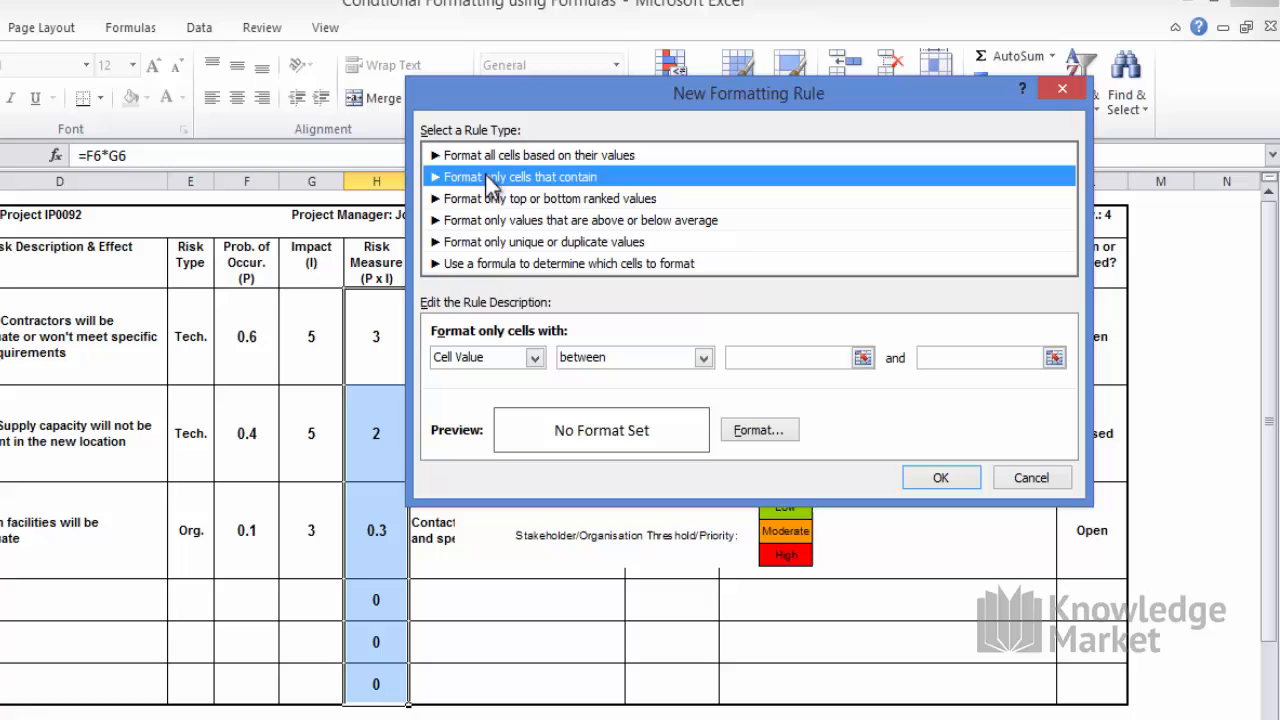
pyautogui.click(703, 357)
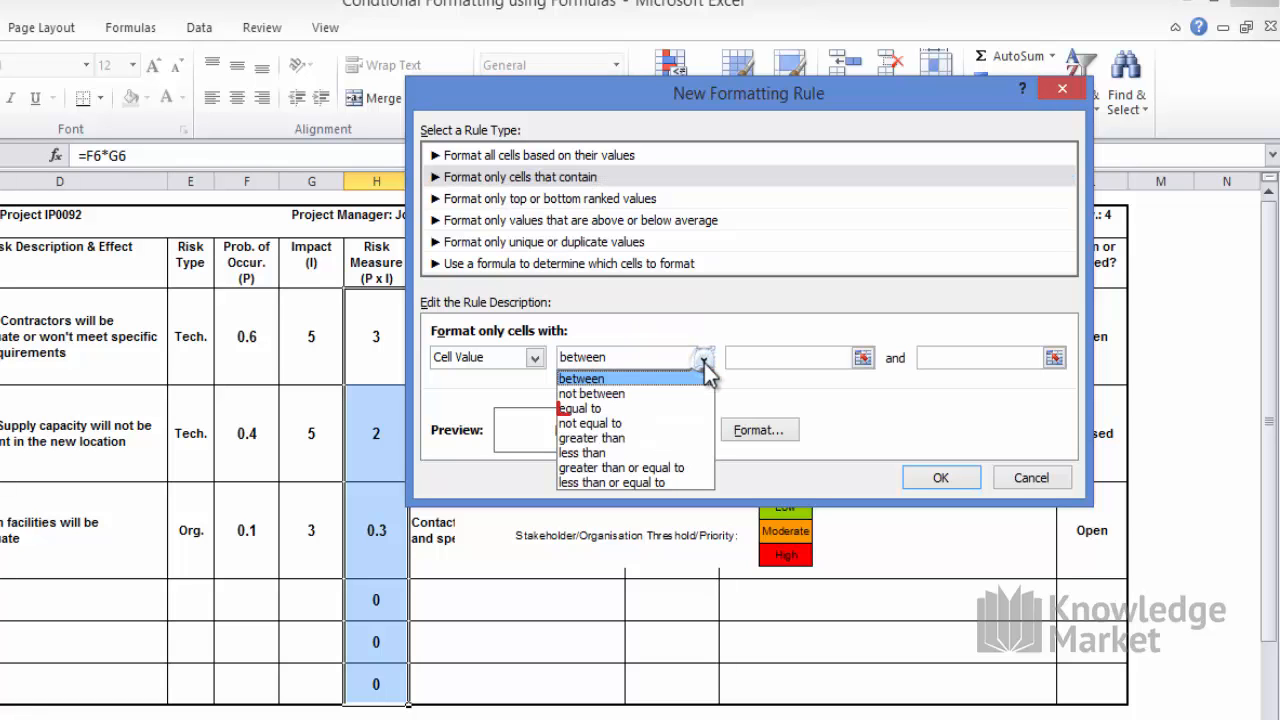
pyautogui.click(580, 408)
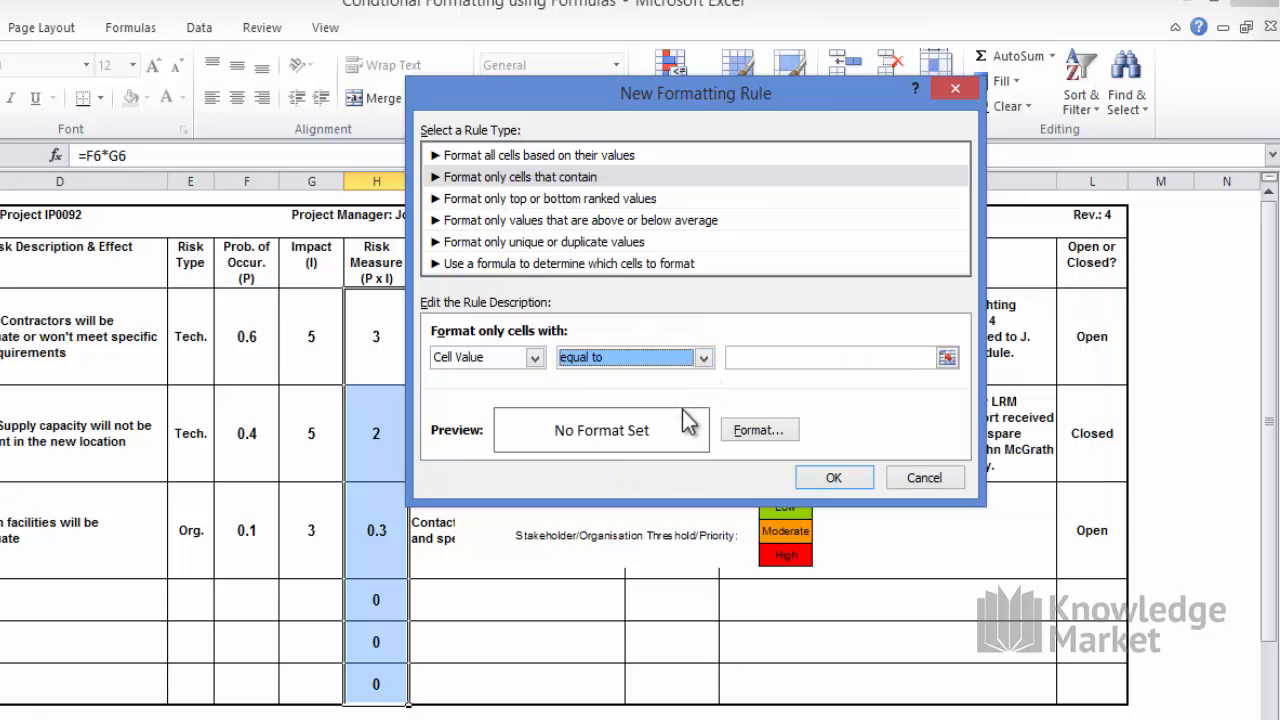
pyautogui.click(840, 357)
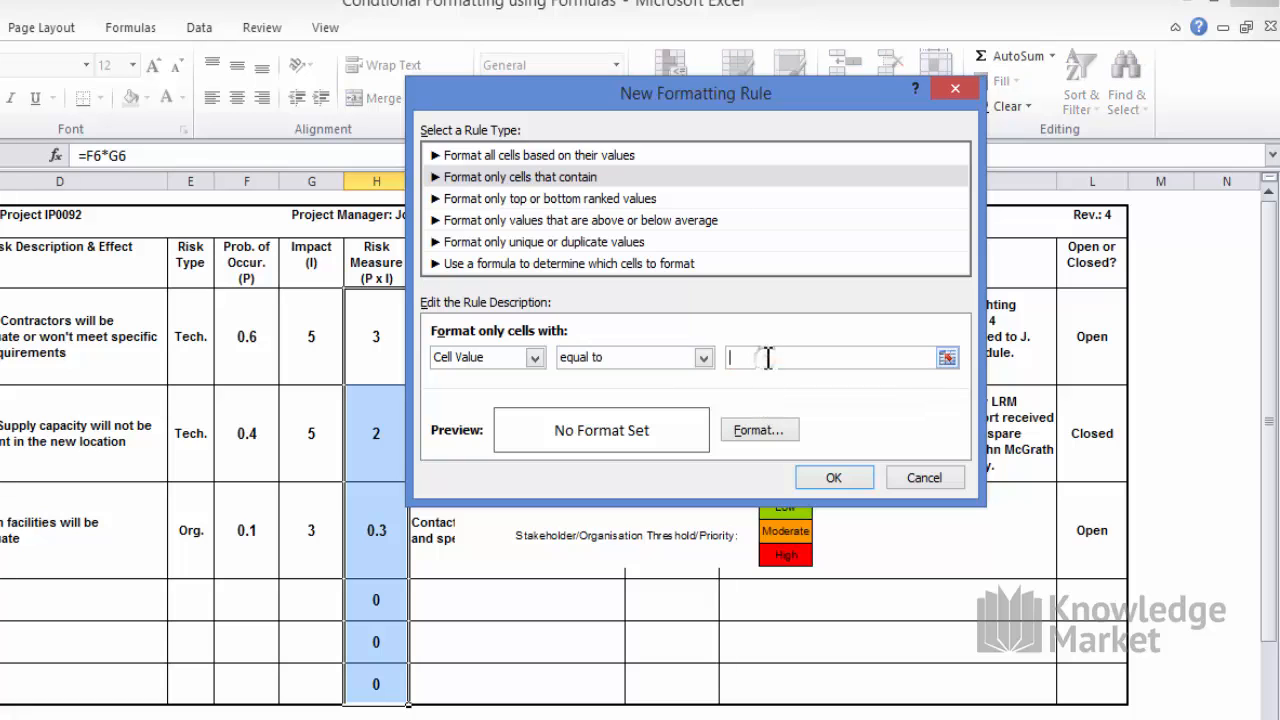
pyautogui.write('0')
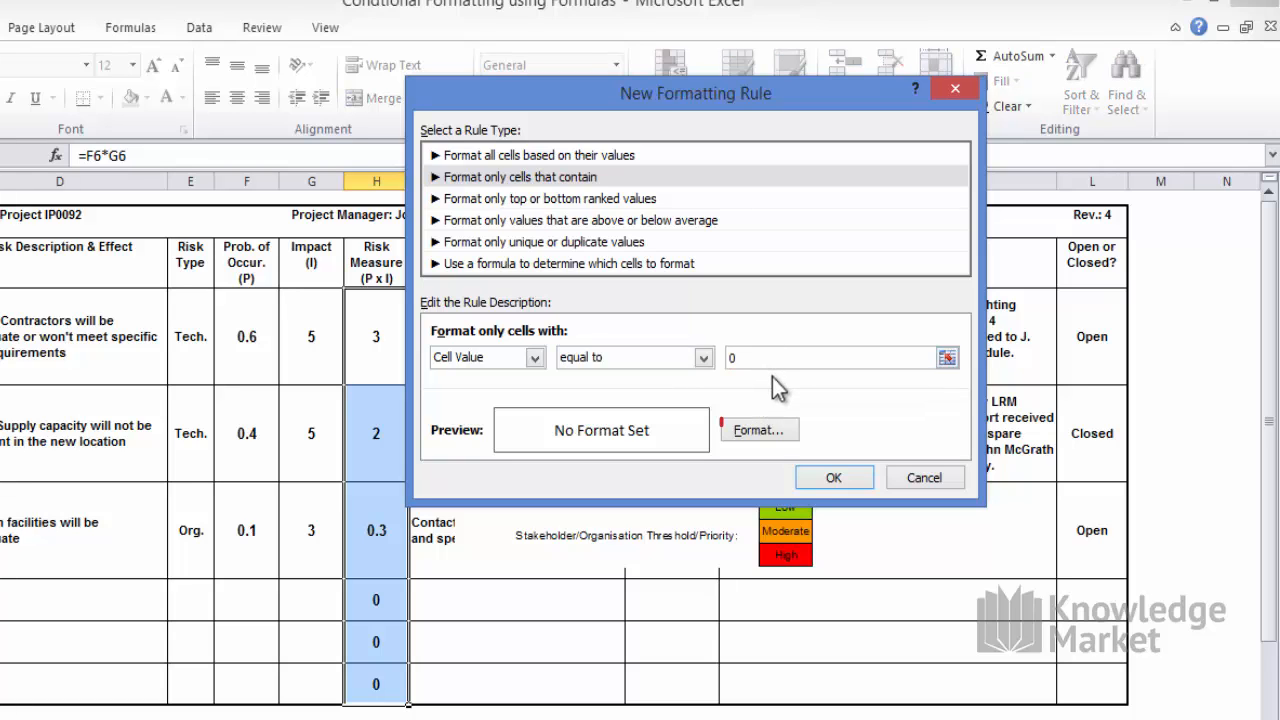
# - Give the equals-0 rule a bold font and save it
pyautogui.click(758, 429)
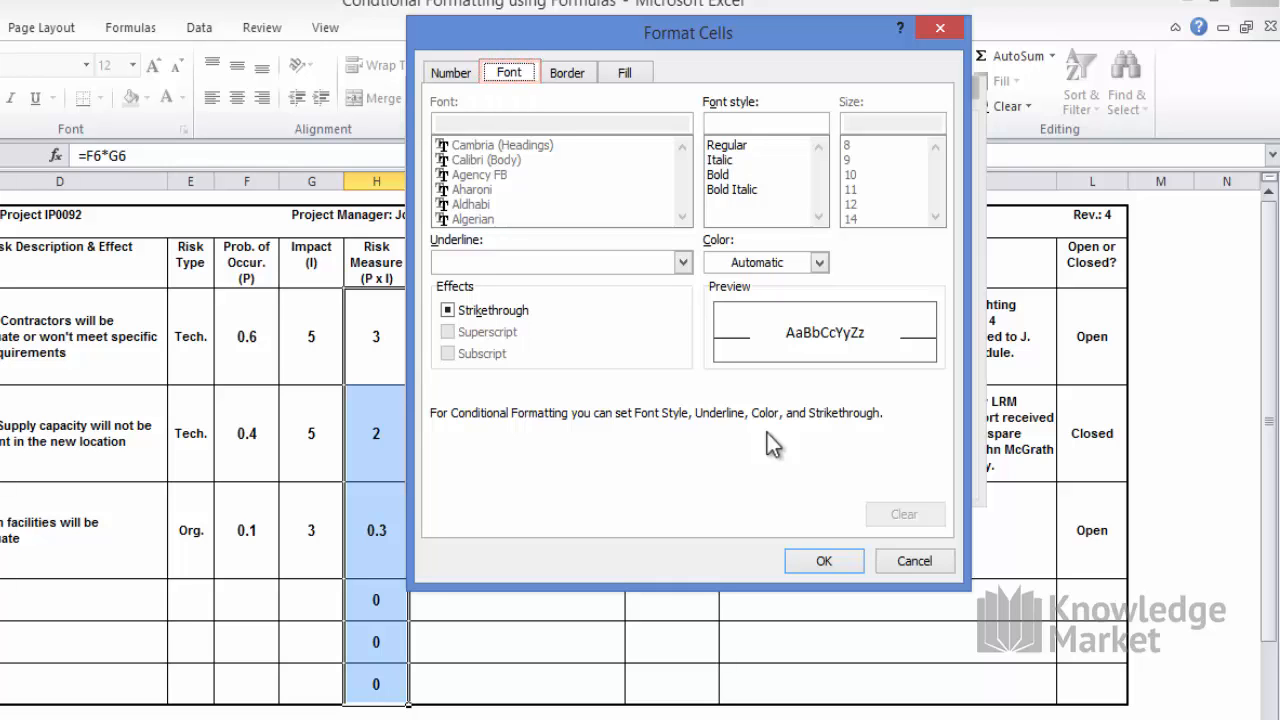
pyautogui.click(718, 175)
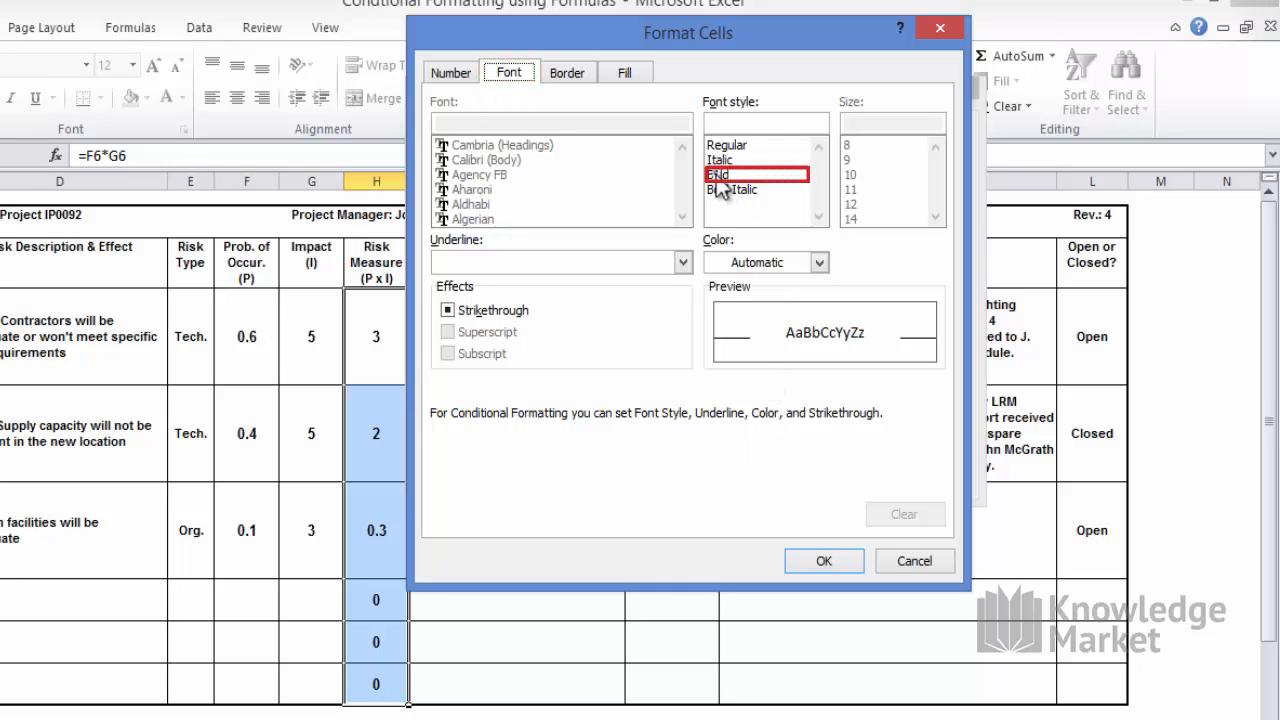
pyautogui.click(718, 174)
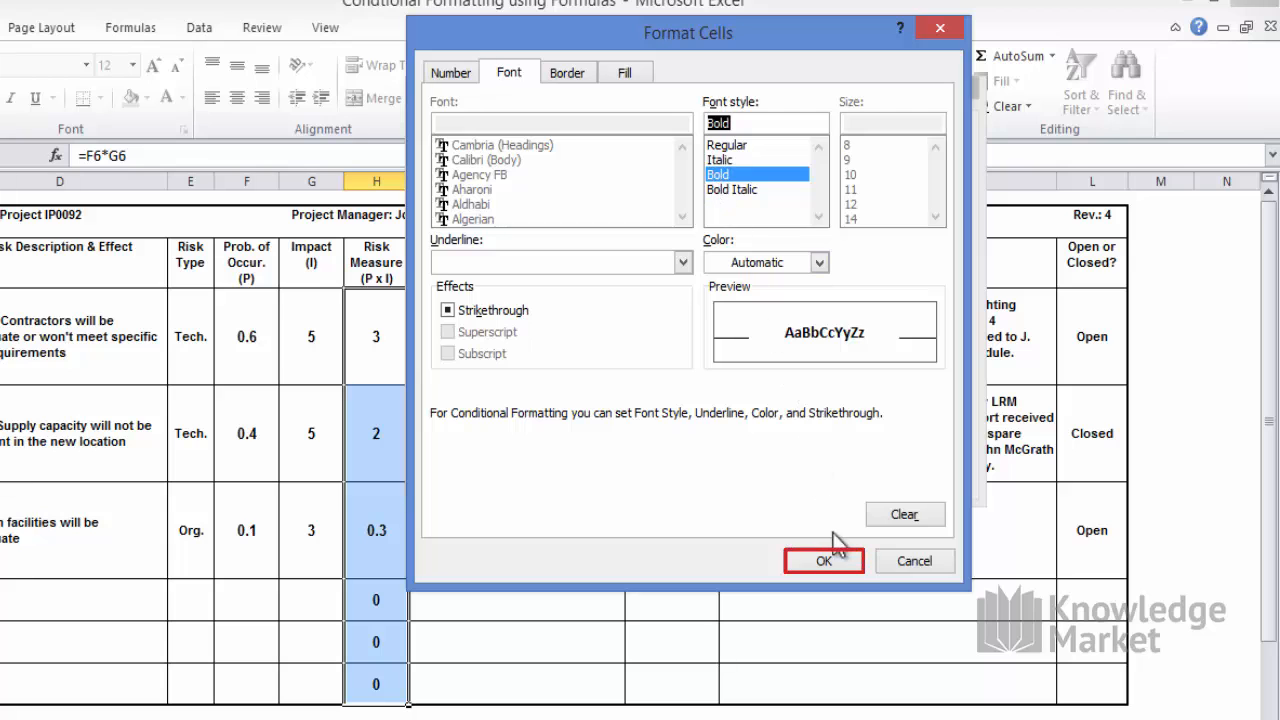
pyautogui.click(823, 560)
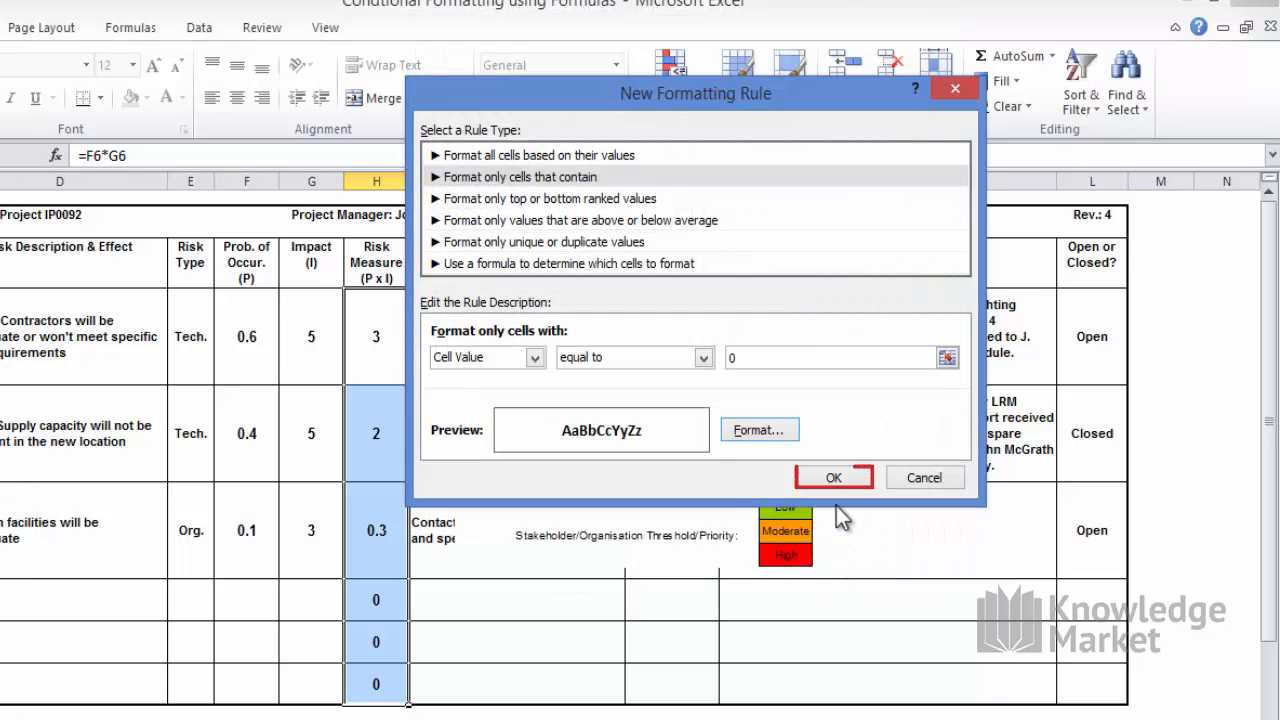
pyautogui.click(833, 477)
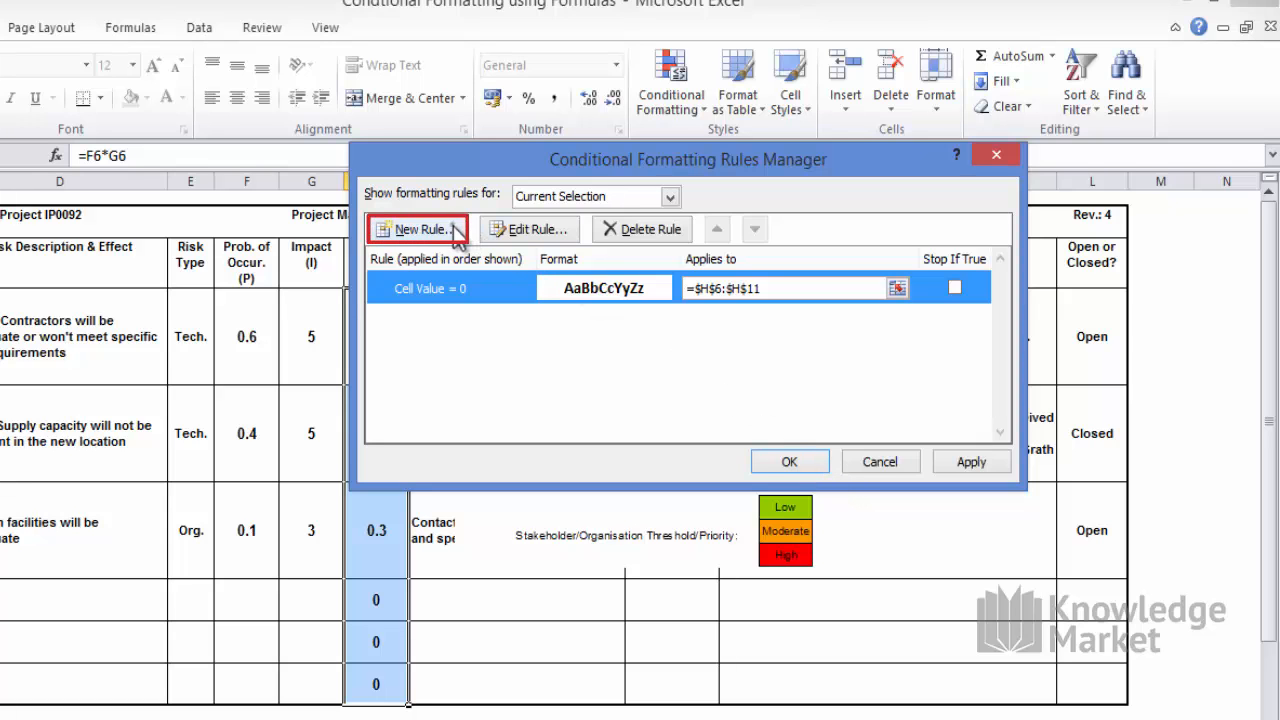
# - Start a new rule matching values between 0.1 and 0.7
pyautogui.click(419, 229)
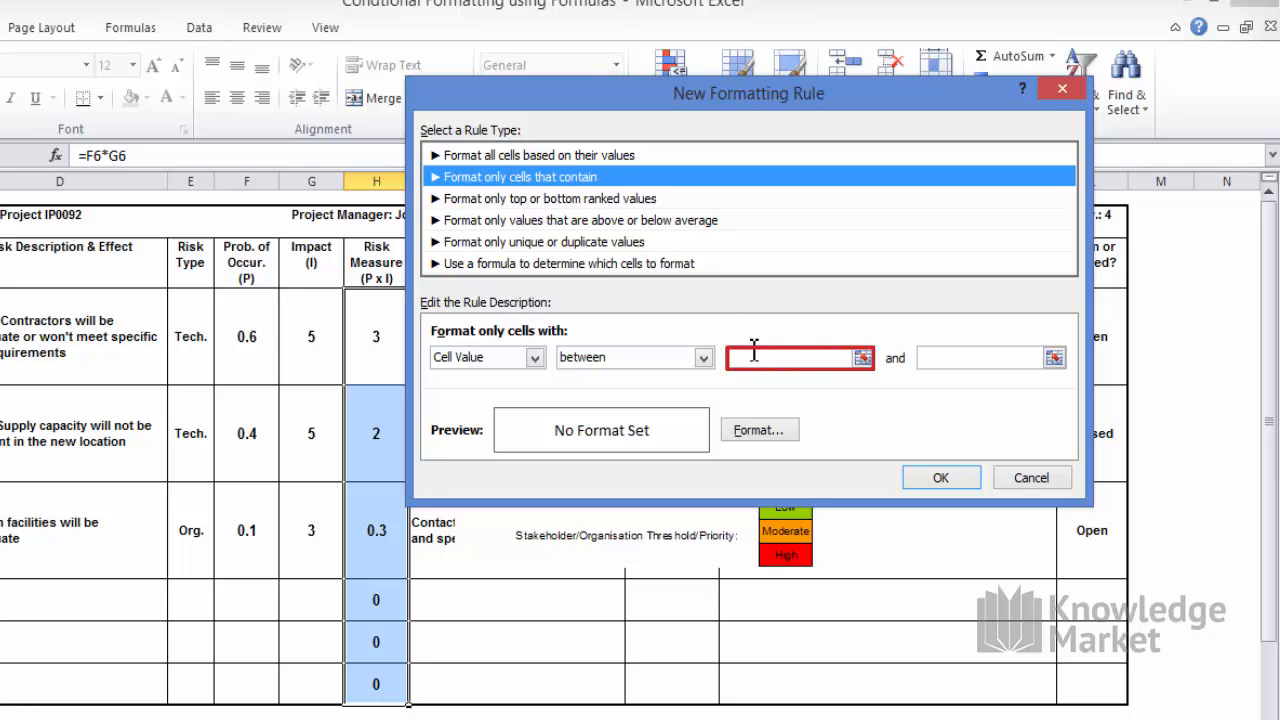
pyautogui.write('0')
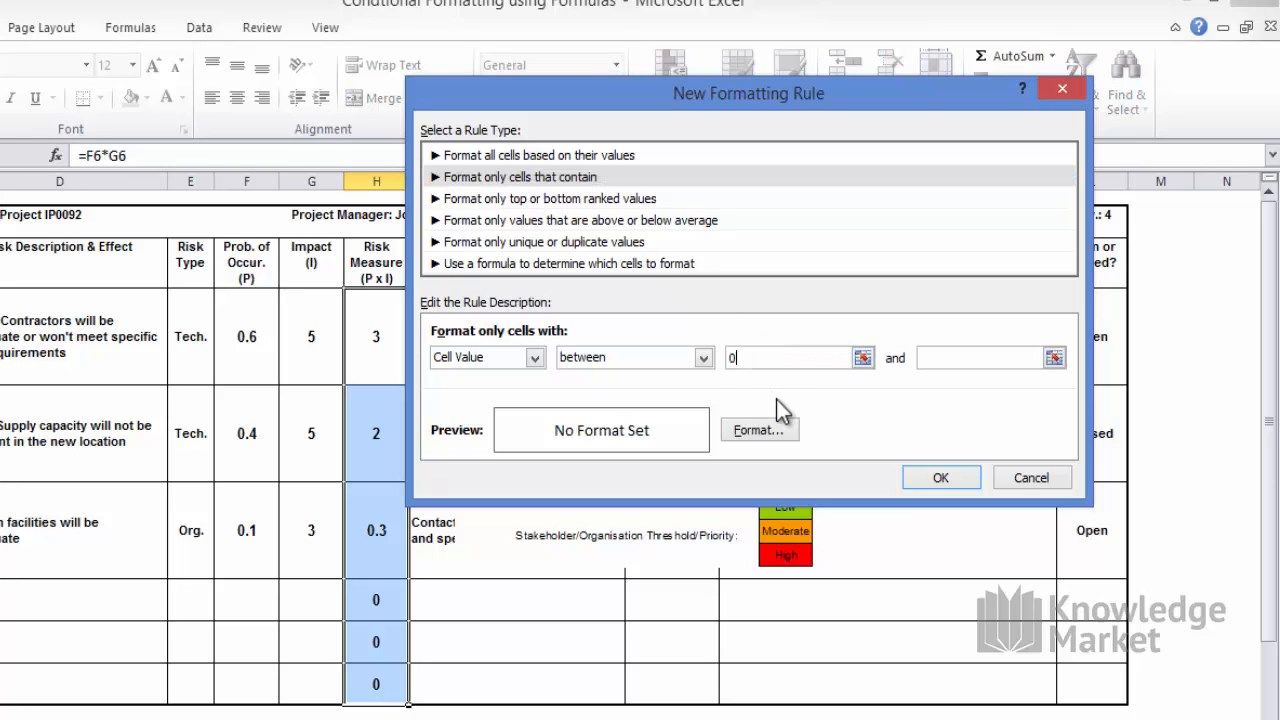
pyautogui.click(980, 357)
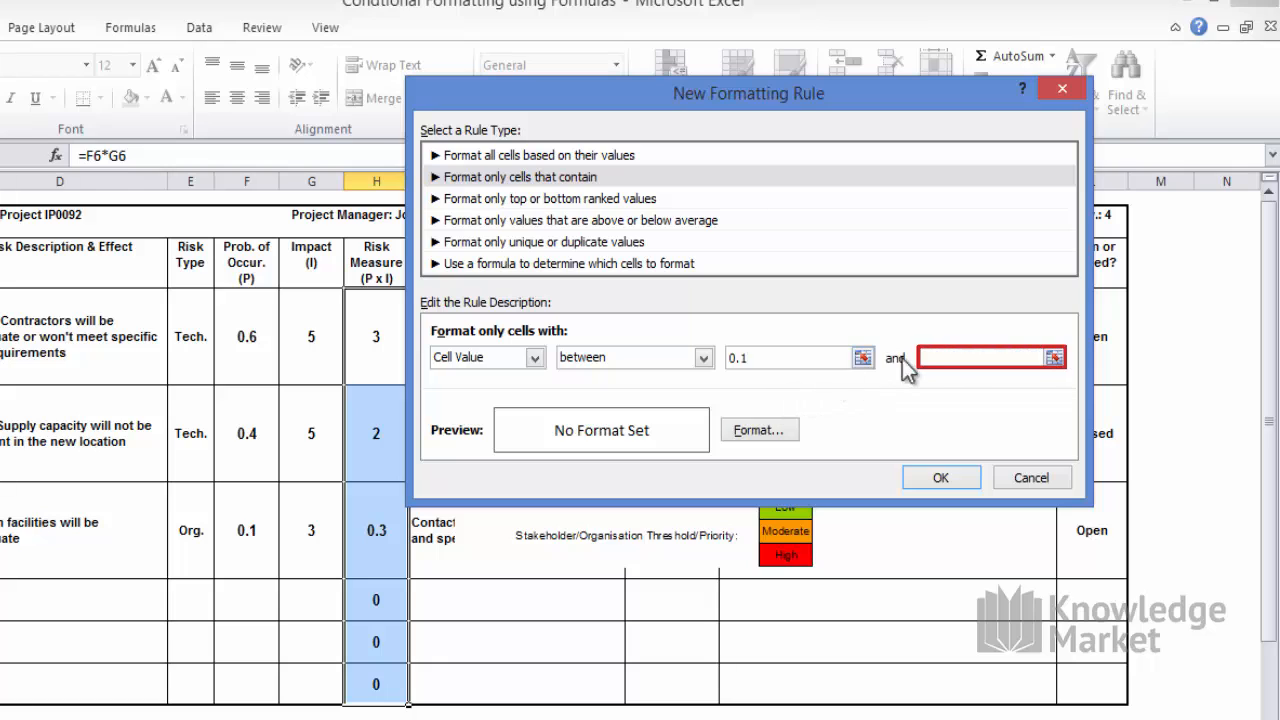
pyautogui.write('0.7')
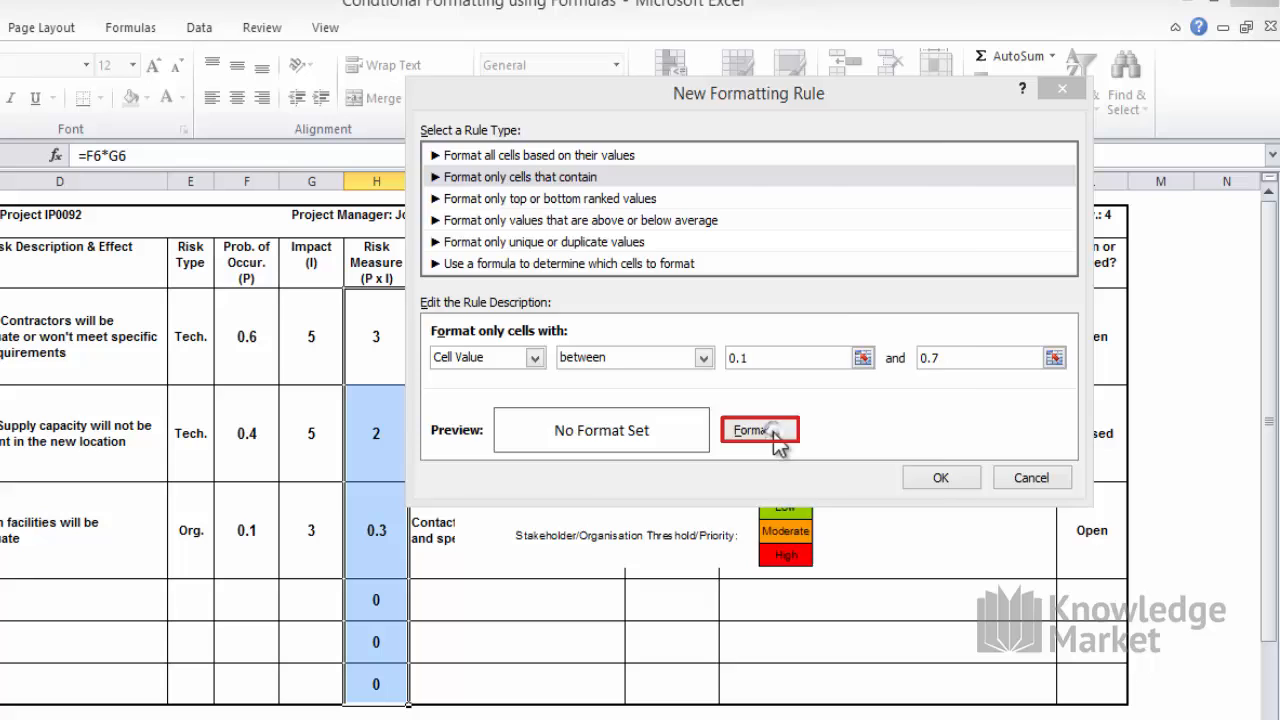
# - Give the 0.1–0.7 rule a green fill and save it
pyautogui.click(758, 430)
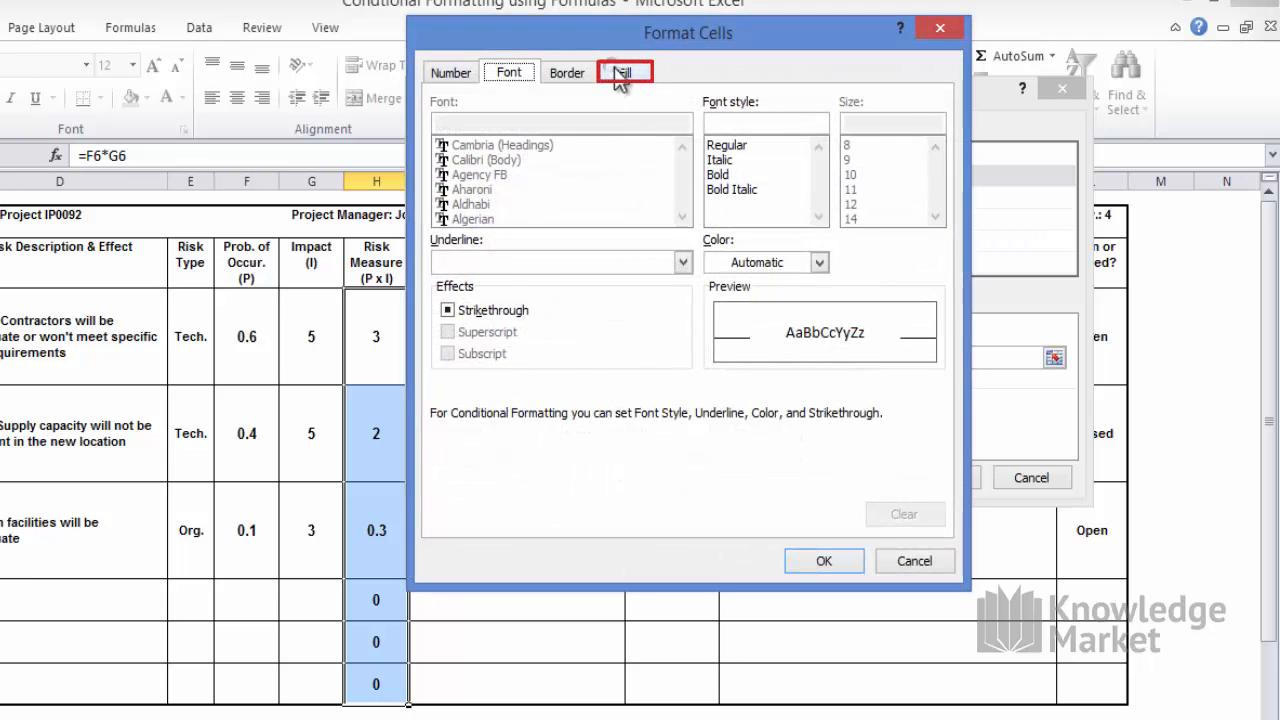
pyautogui.click(624, 72)
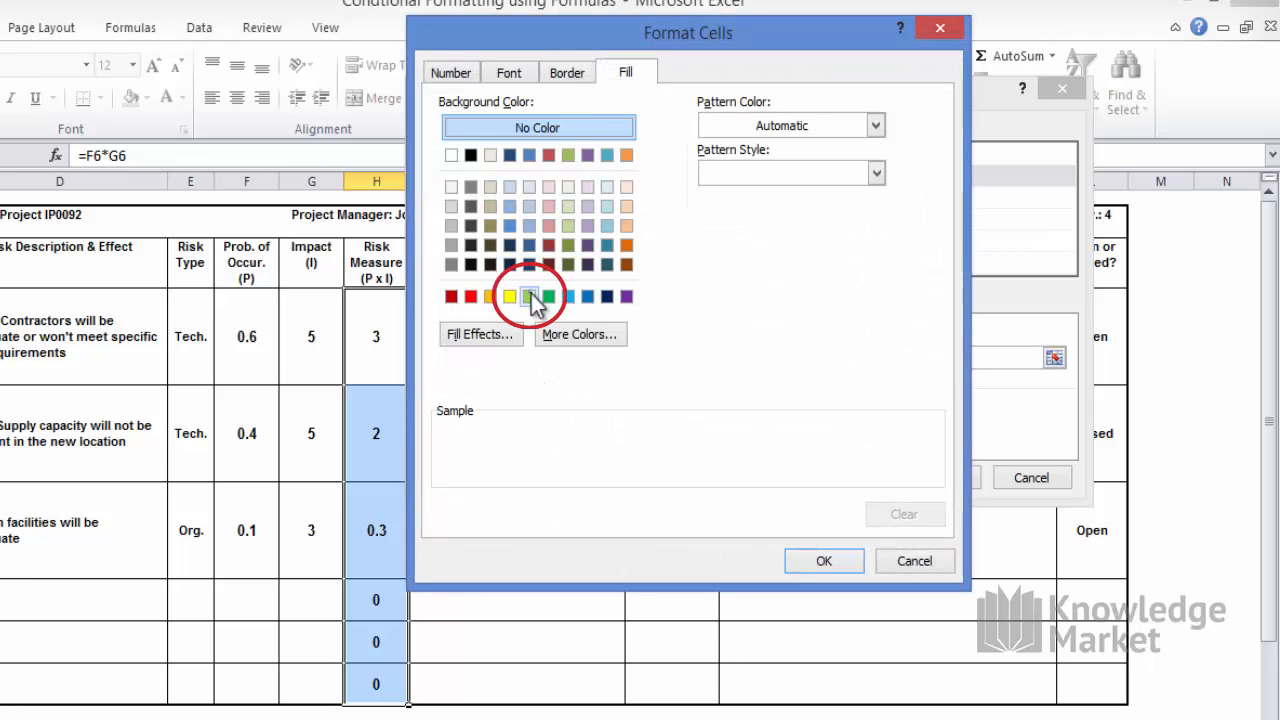
pyautogui.click(529, 296)
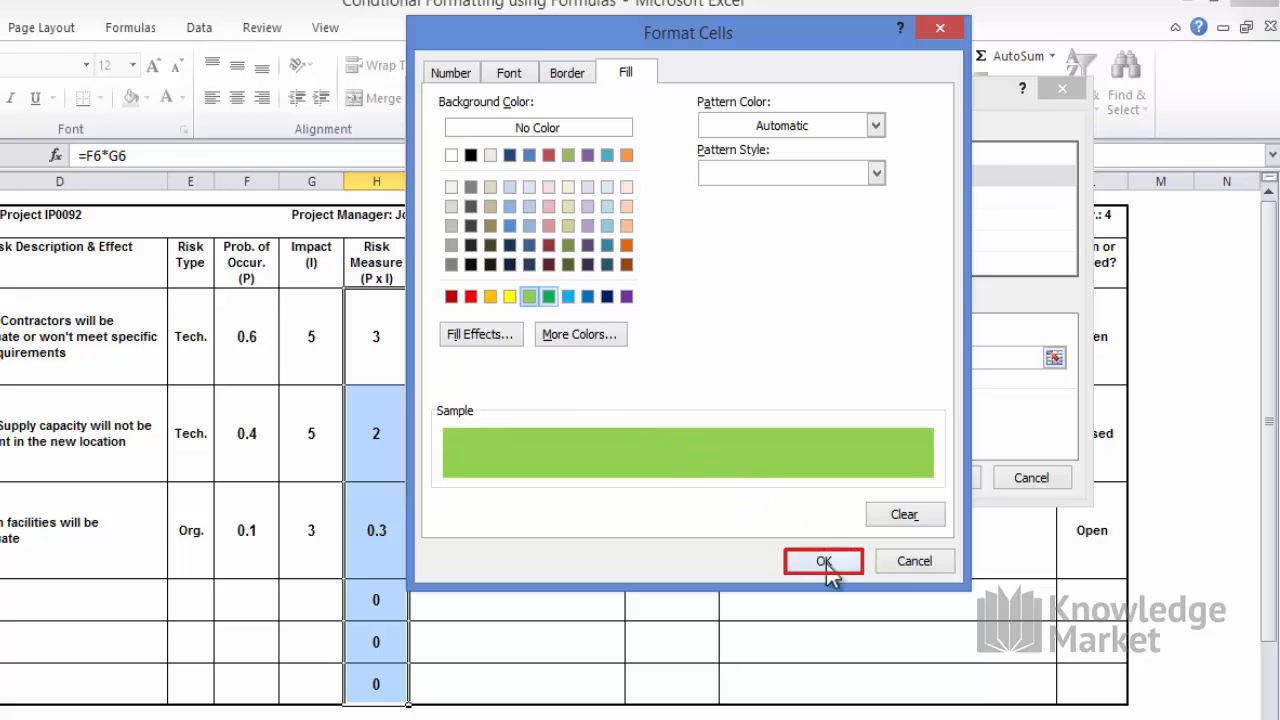
pyautogui.click(823, 560)
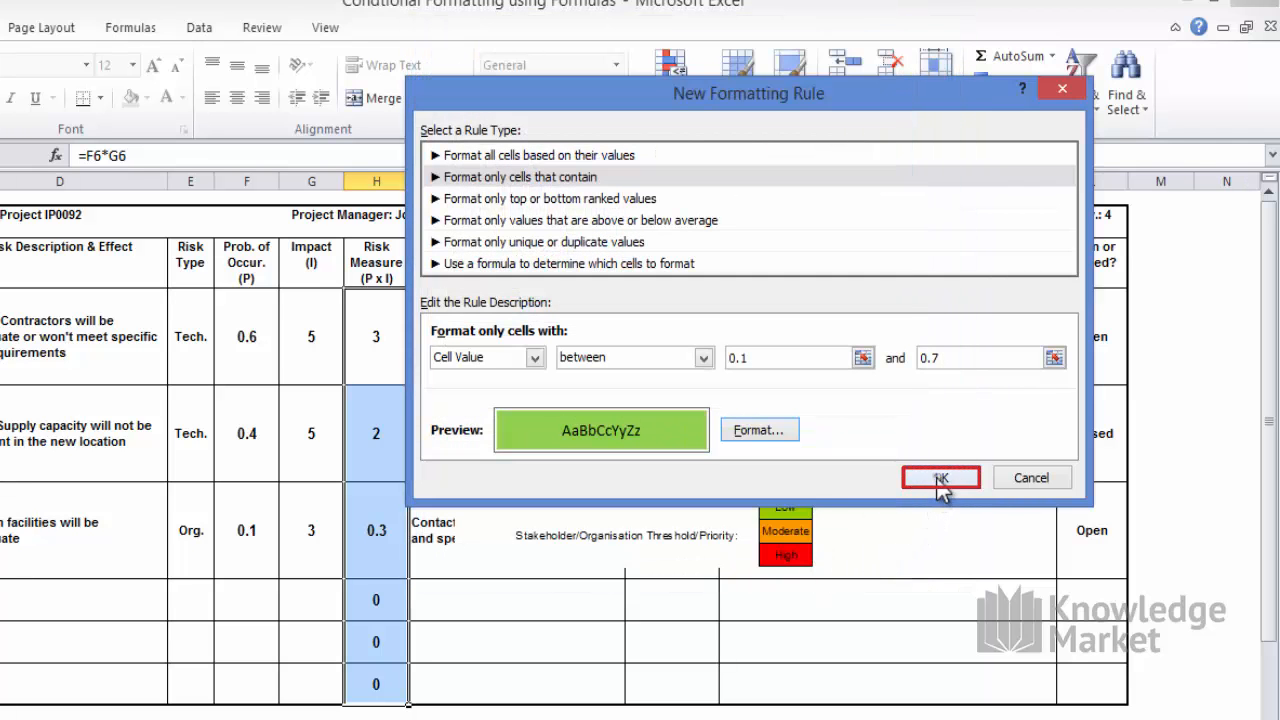
pyautogui.click(939, 477)
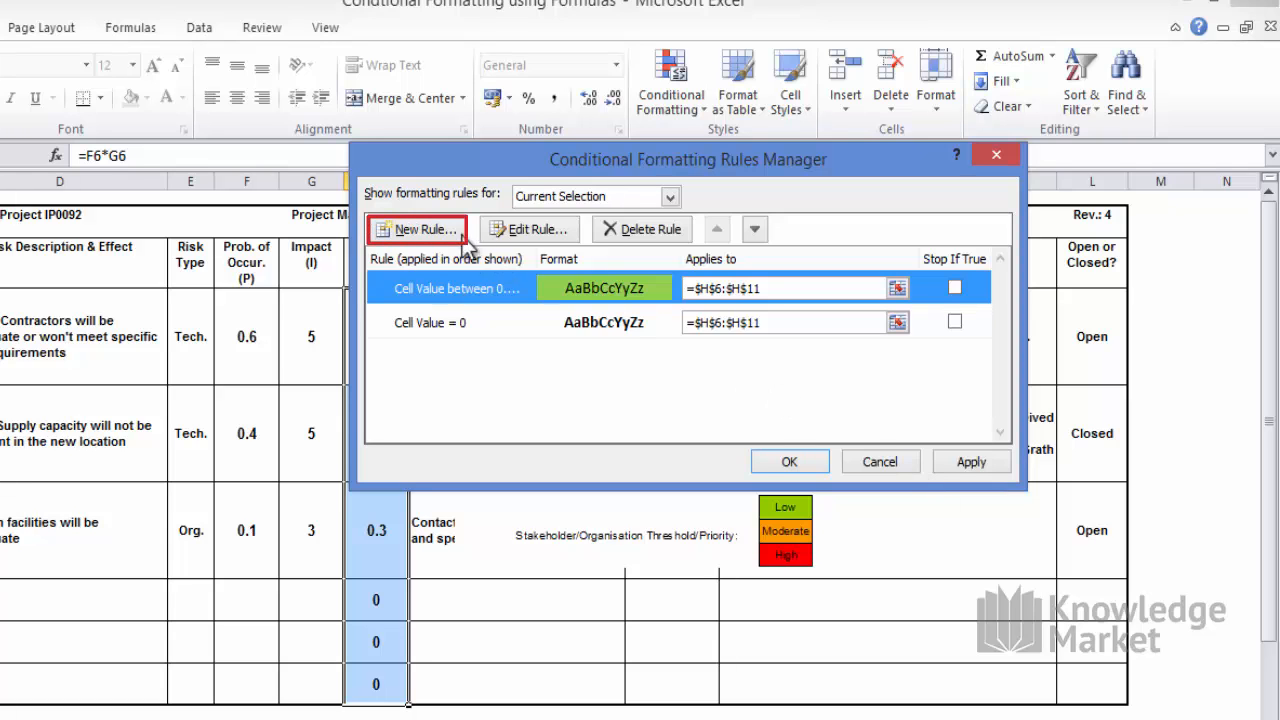
# - Start a new 'cells that contain' rule matching values between 0.9 and 2.1
pyautogui.click(418, 229)
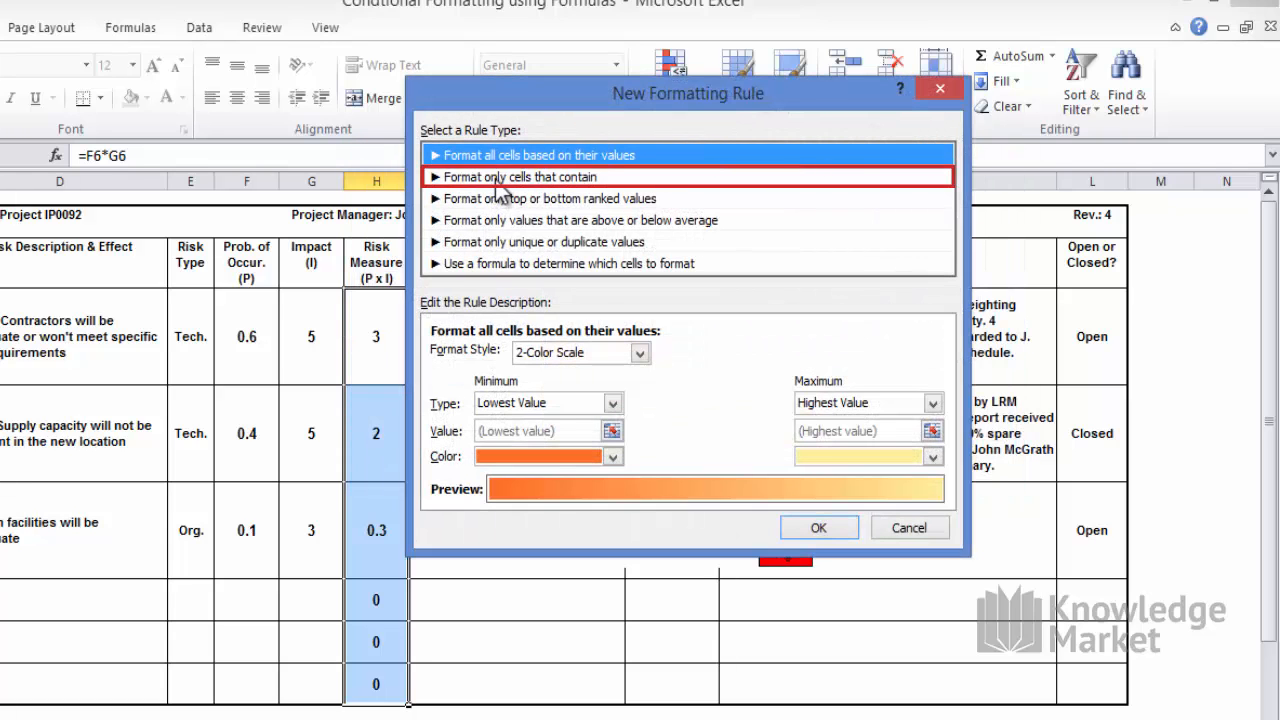
pyautogui.click(520, 176)
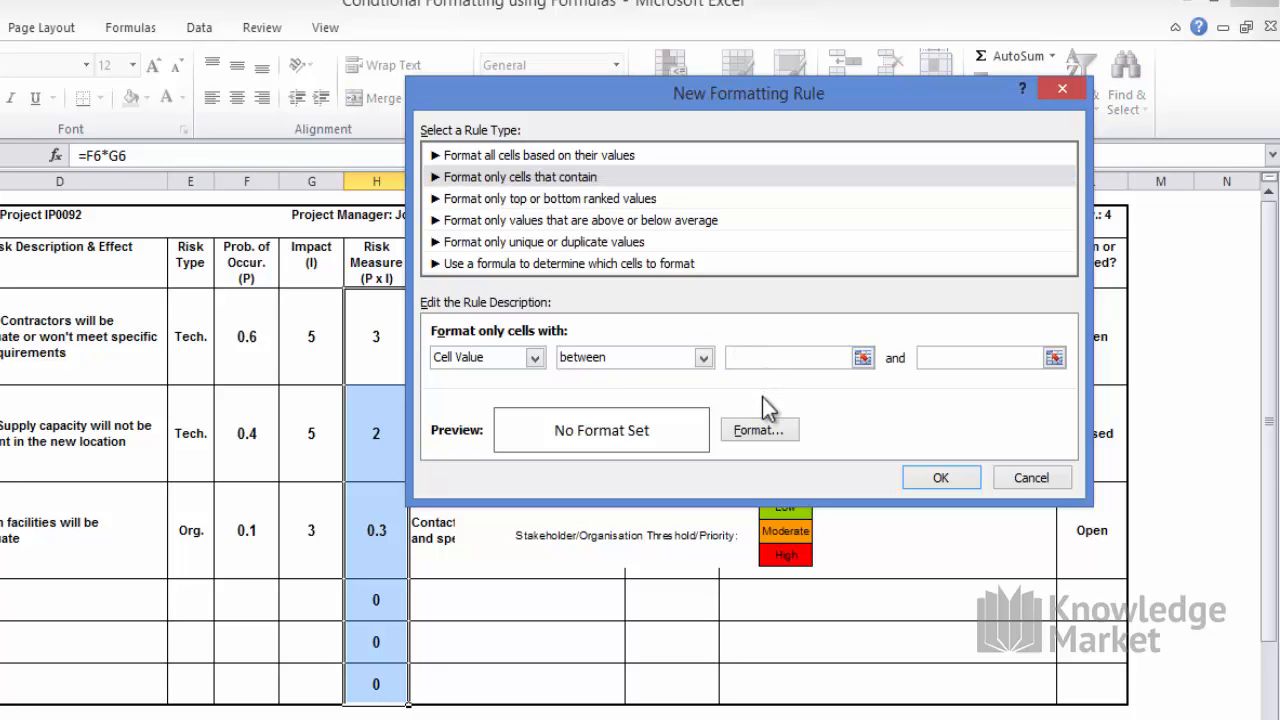
pyautogui.write('0.9')
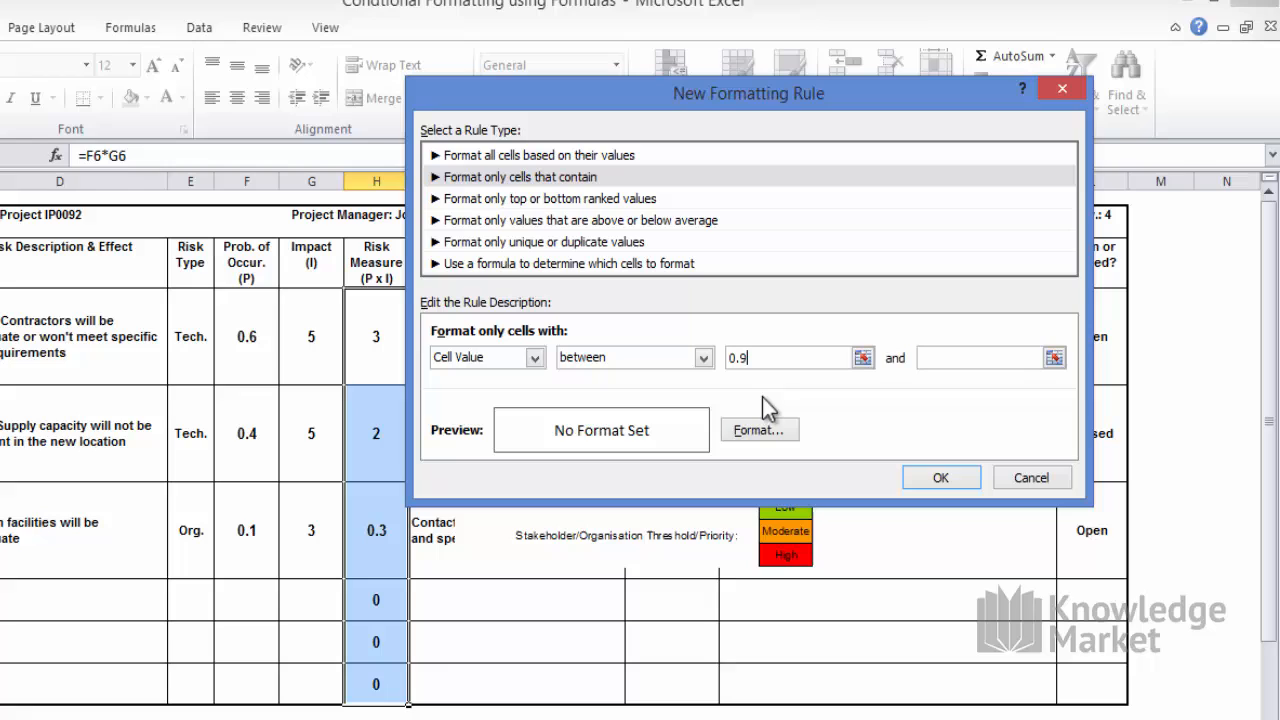
pyautogui.click(985, 357)
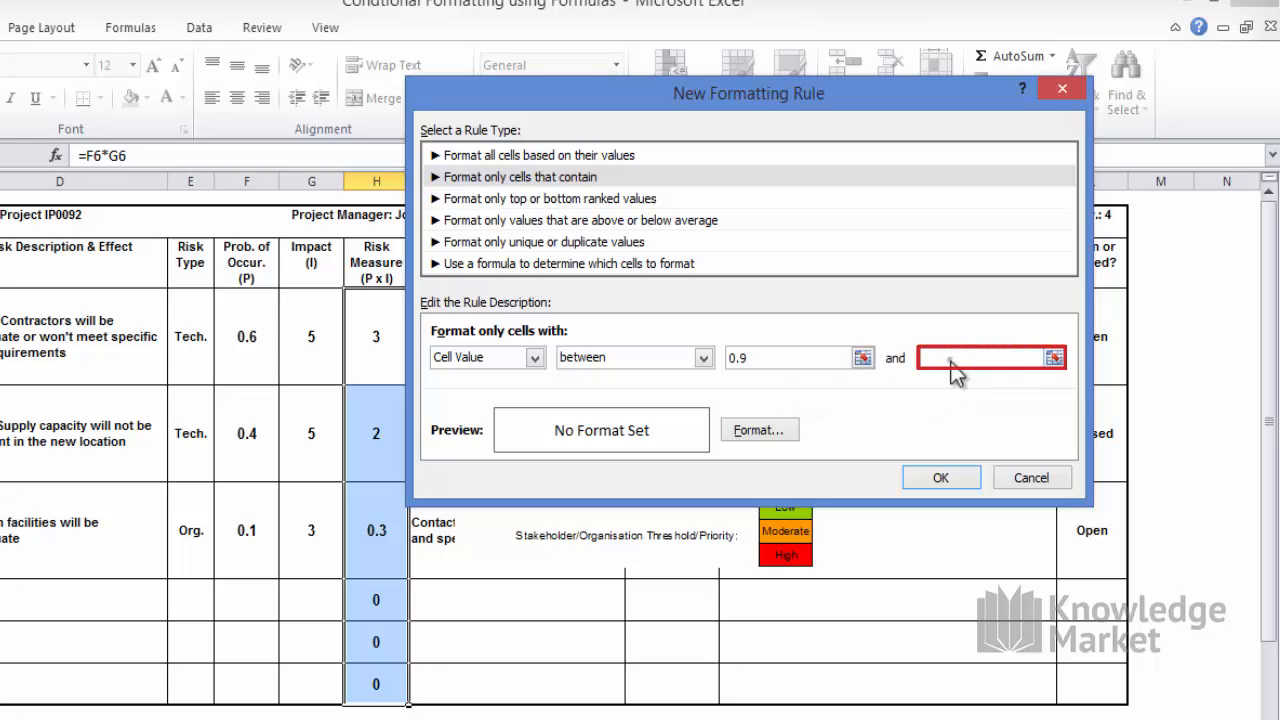
pyautogui.write('2.1')
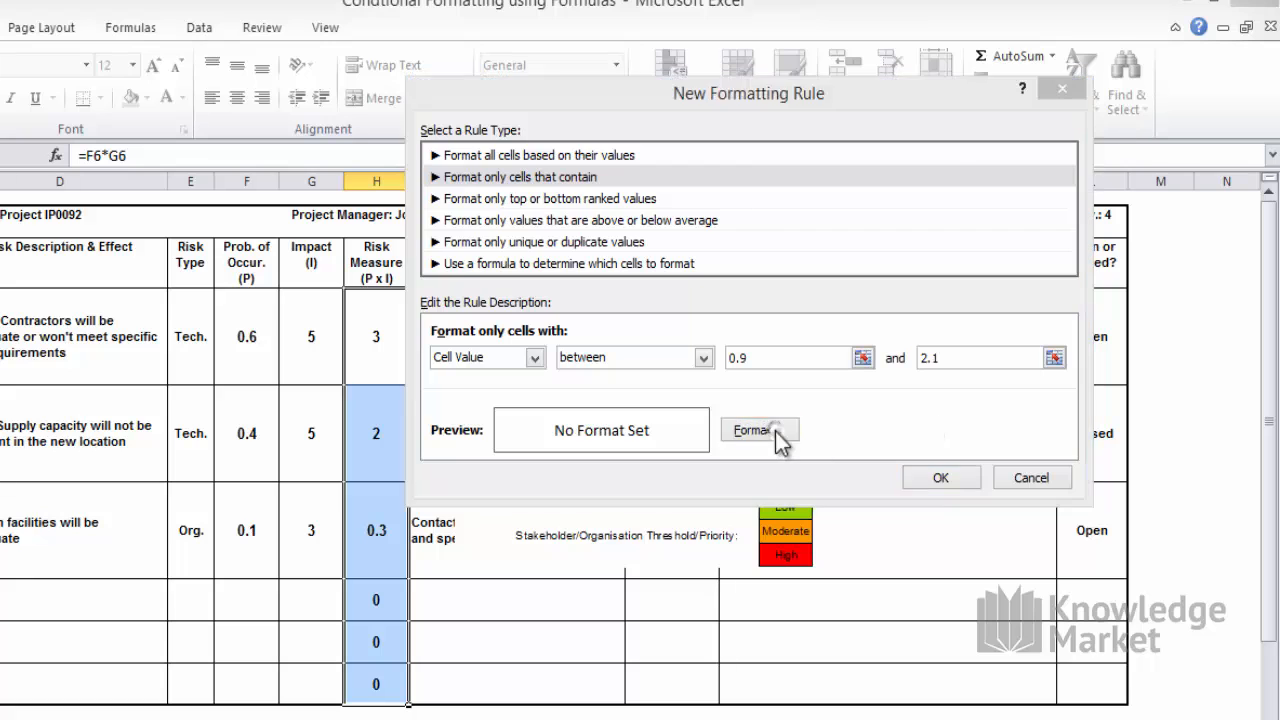
# - Give the 0.9–2.1 rule an orange fill and save it
pyautogui.click(759, 429)
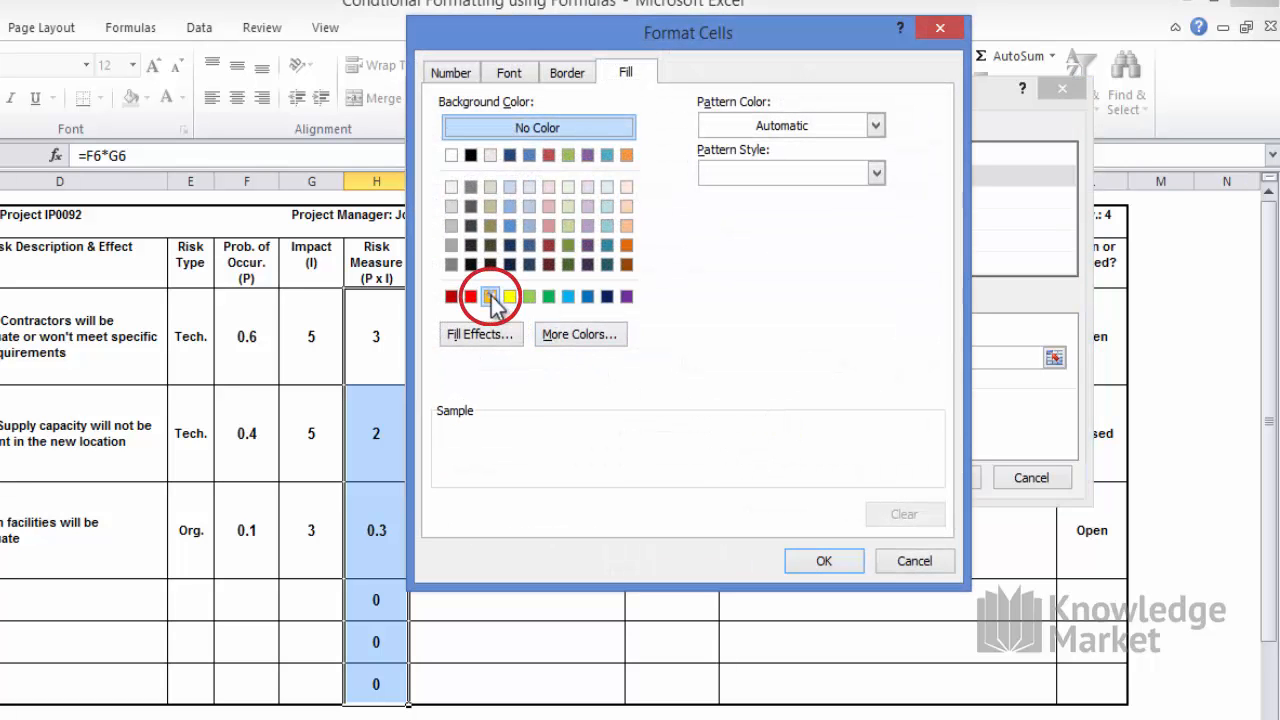
pyautogui.click(489, 296)
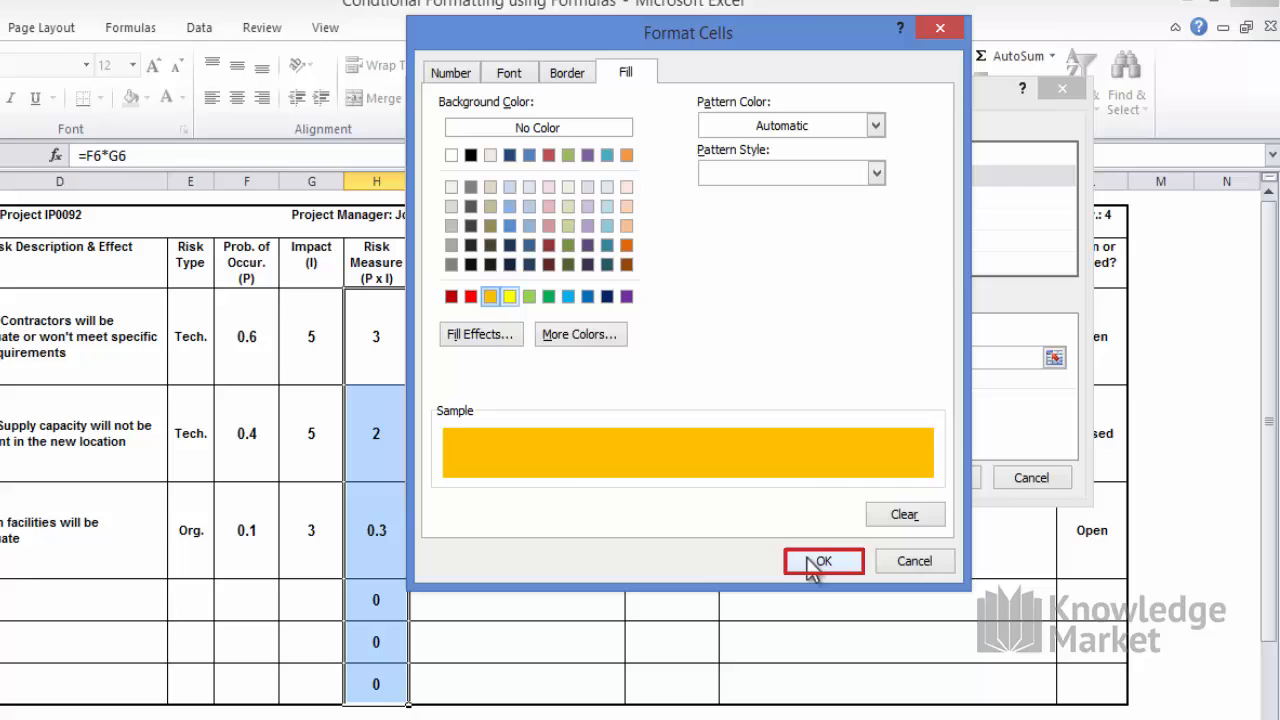
pyautogui.click(822, 560)
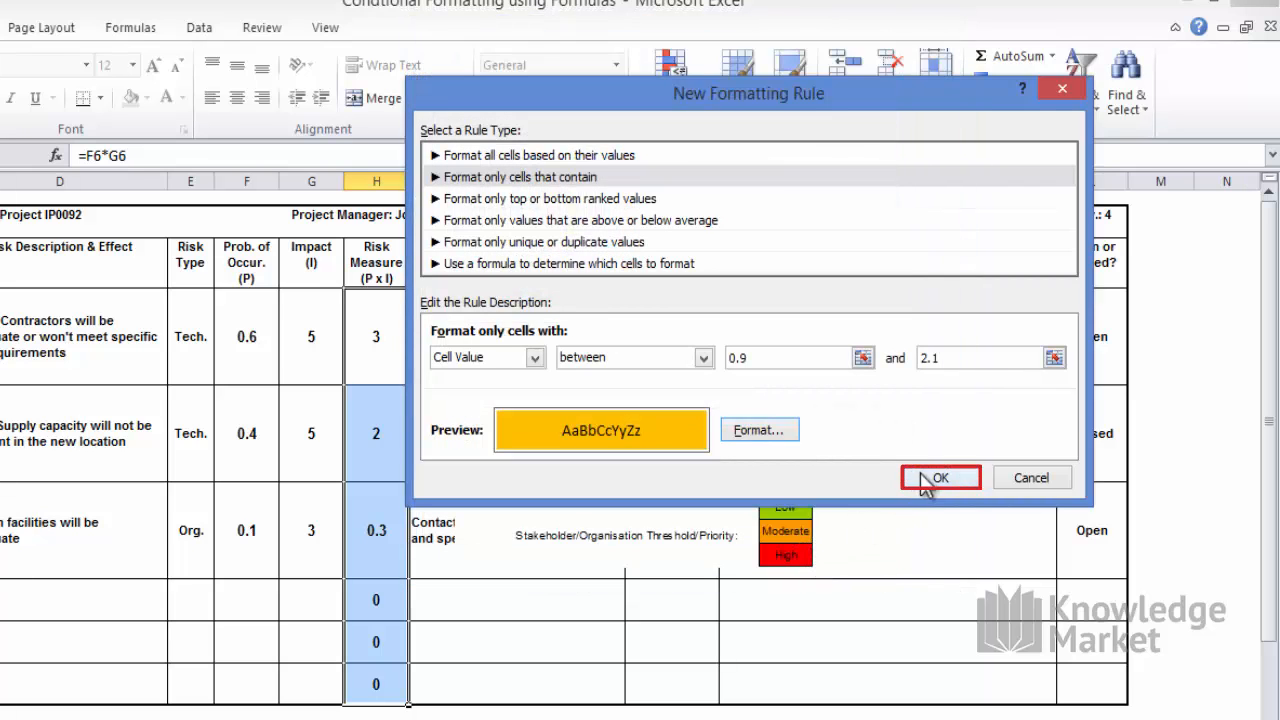
pyautogui.click(939, 477)
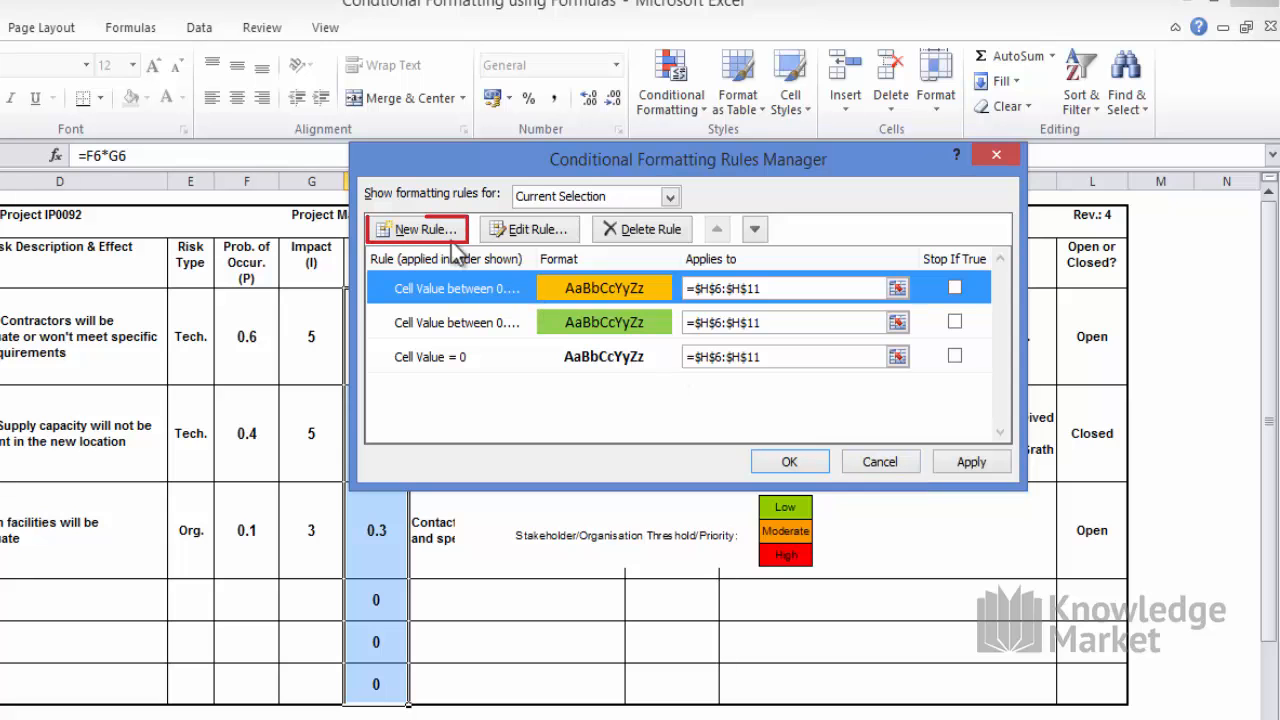
# - Start a new rule matching values greater than or equal to 2.5
pyautogui.click(419, 229)
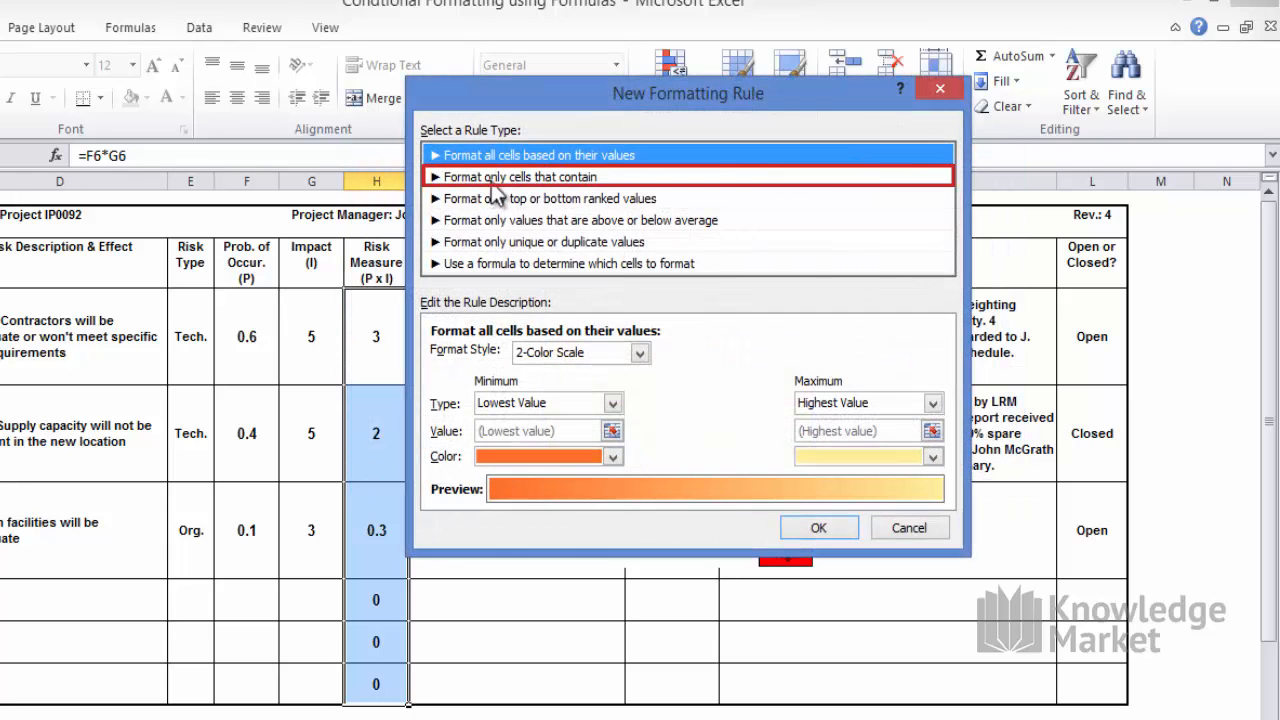
pyautogui.click(521, 176)
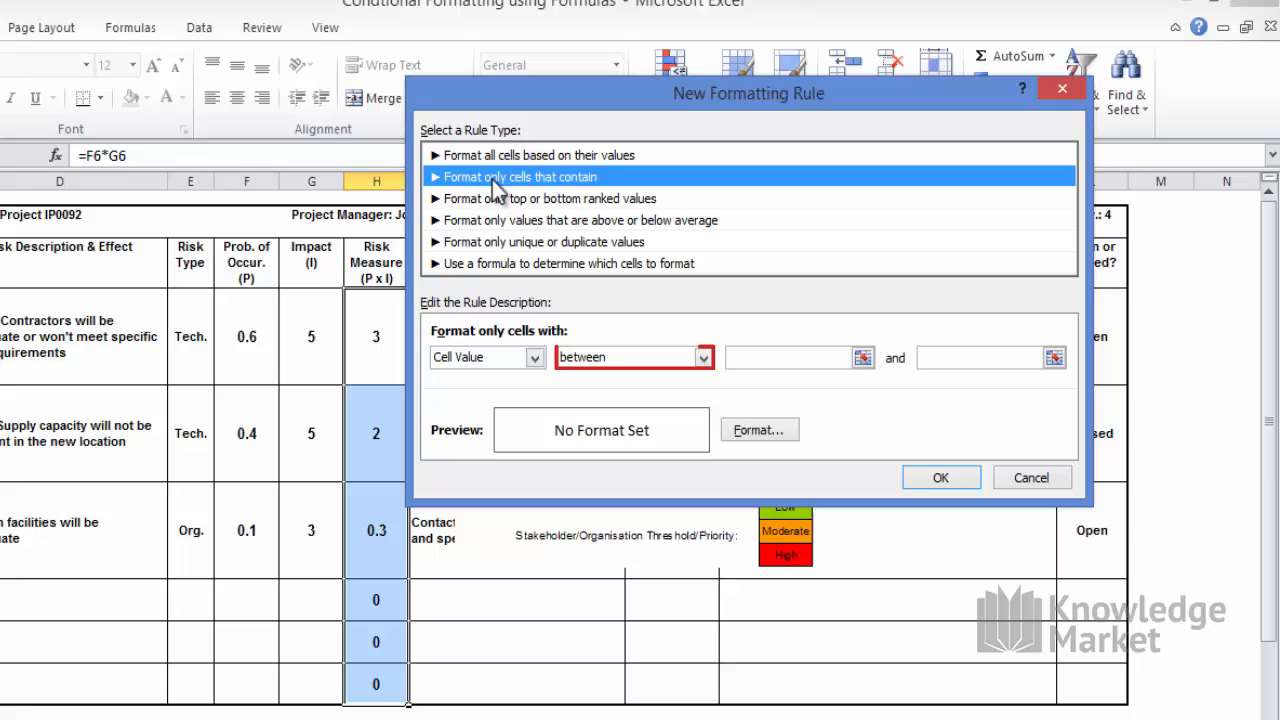
pyautogui.click(702, 357)
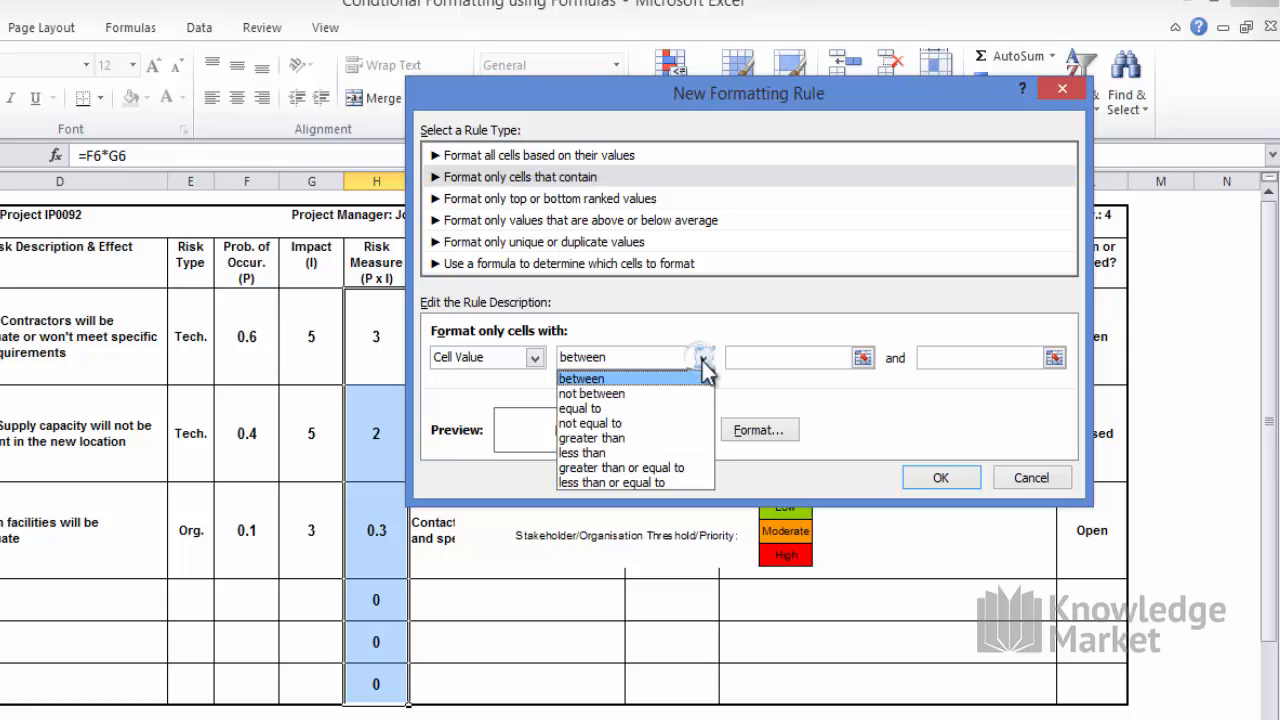
pyautogui.click(622, 467)
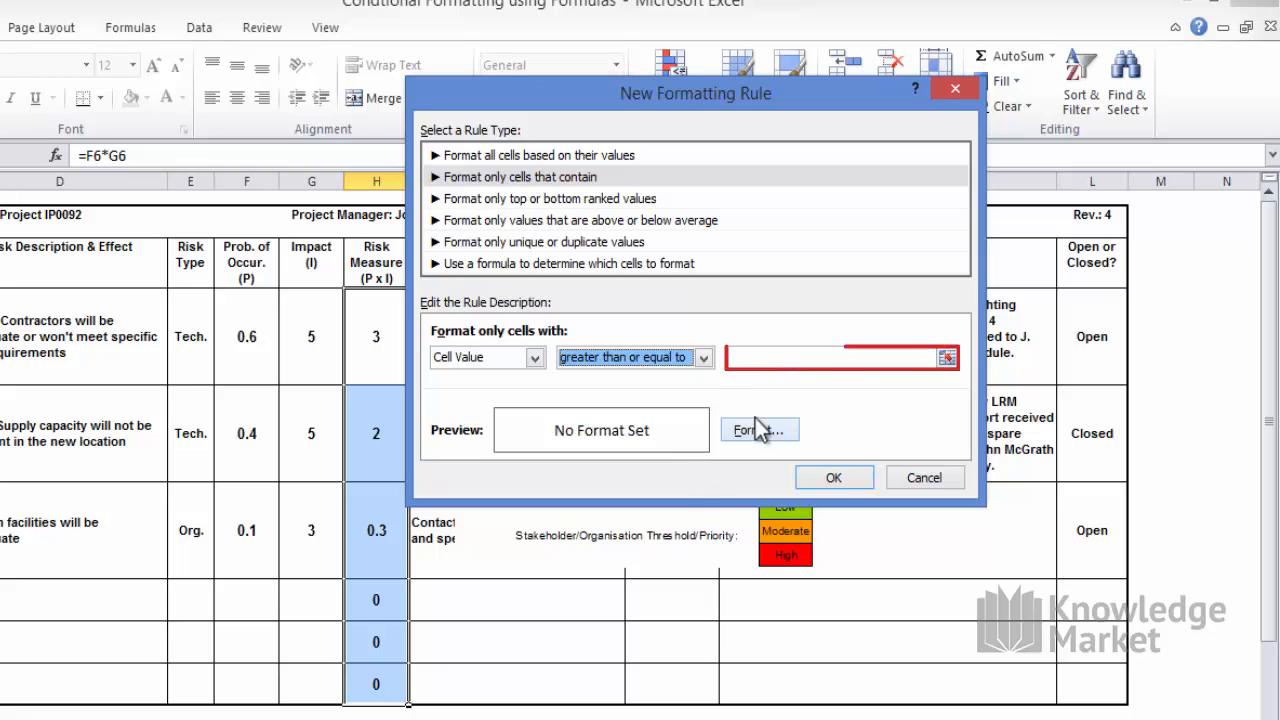
pyautogui.write('2.5')
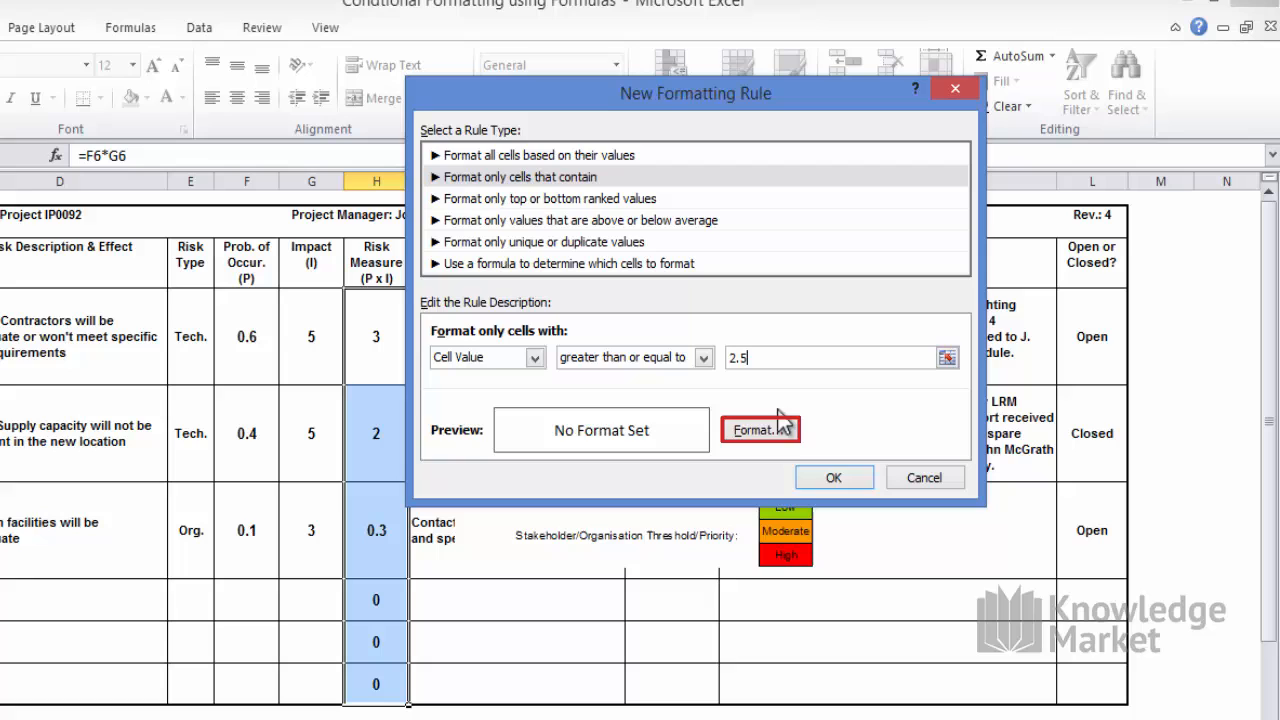
# - Give the ≥2.5 rule a red fill and save it
pyautogui.click(760, 429)
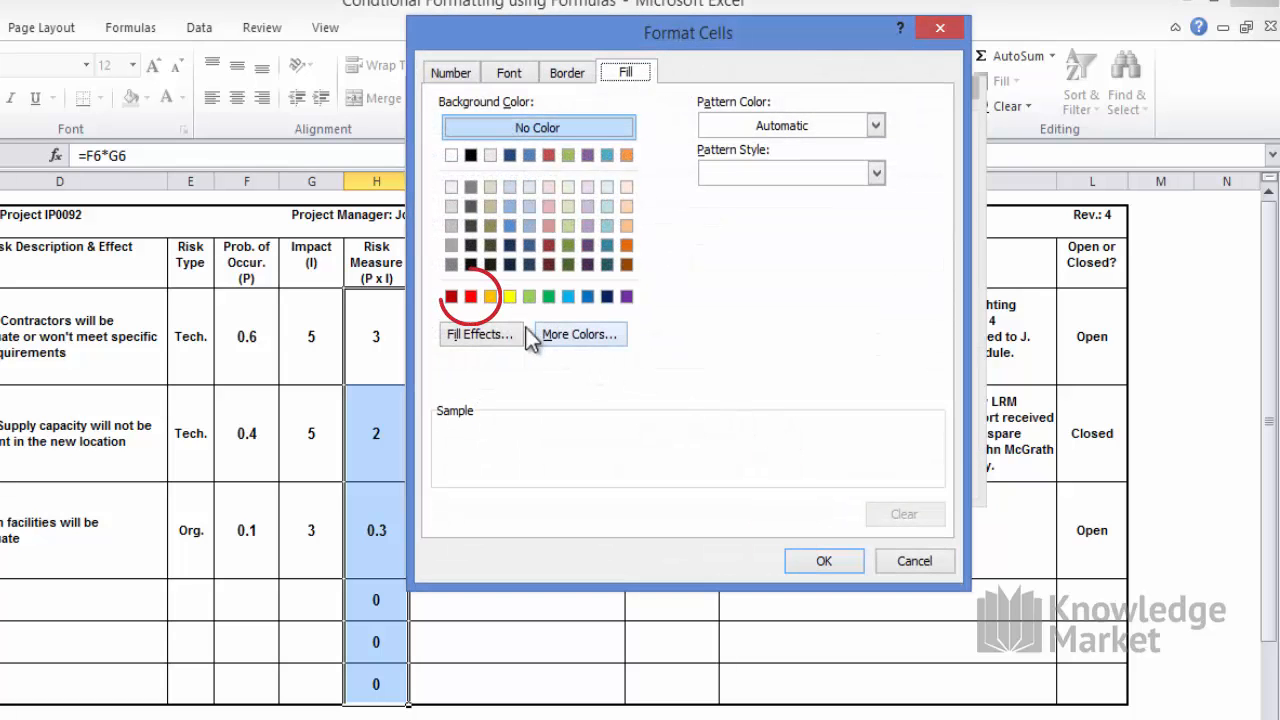
pyautogui.click(470, 296)
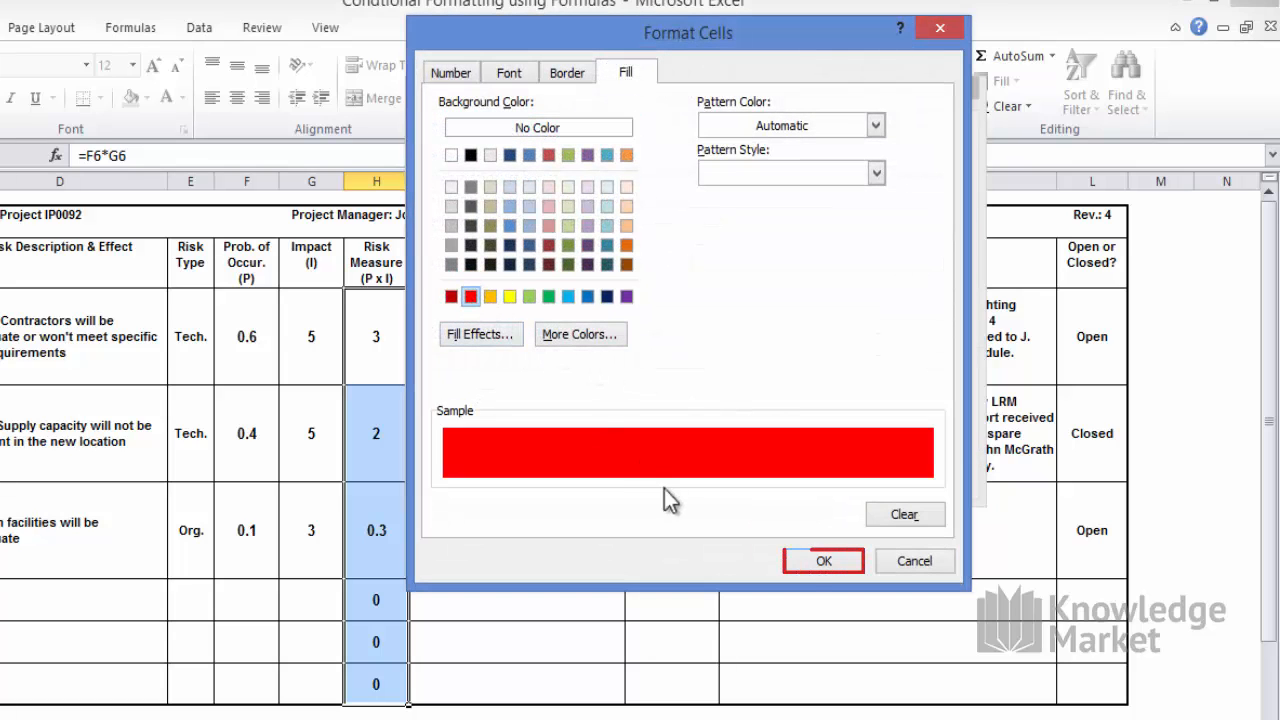
pyautogui.click(823, 560)
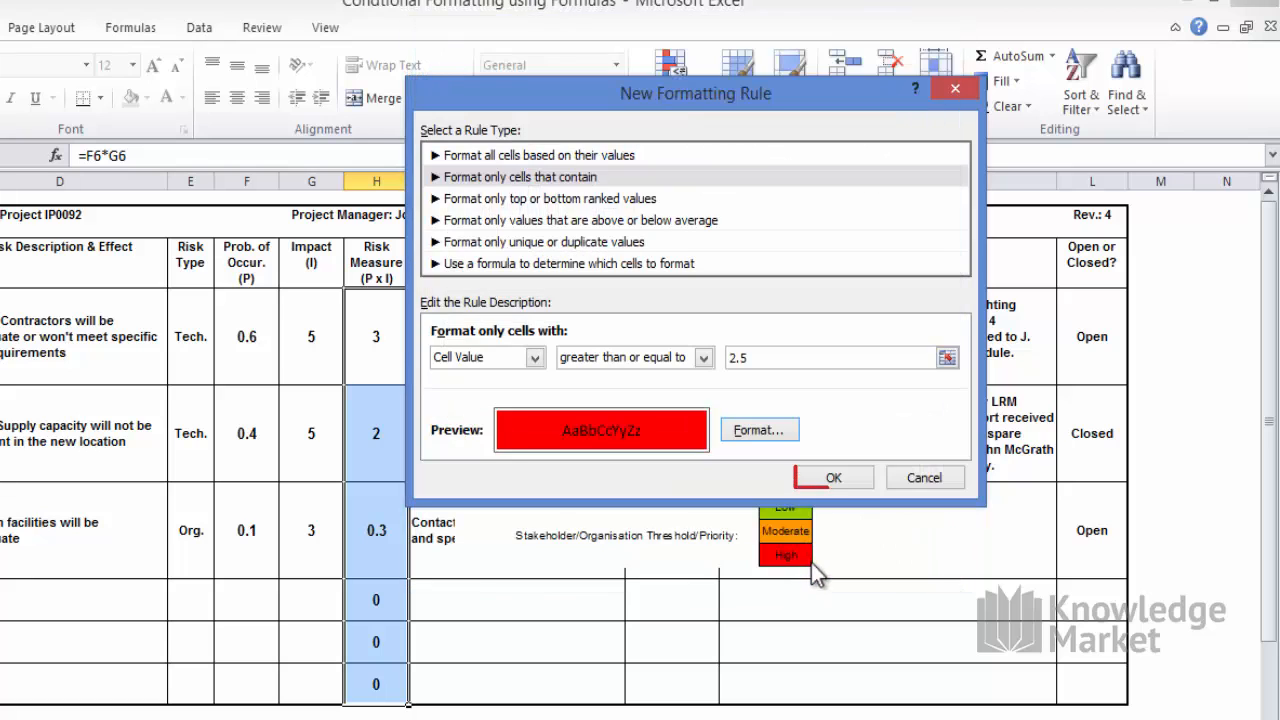
pyautogui.click(833, 477)
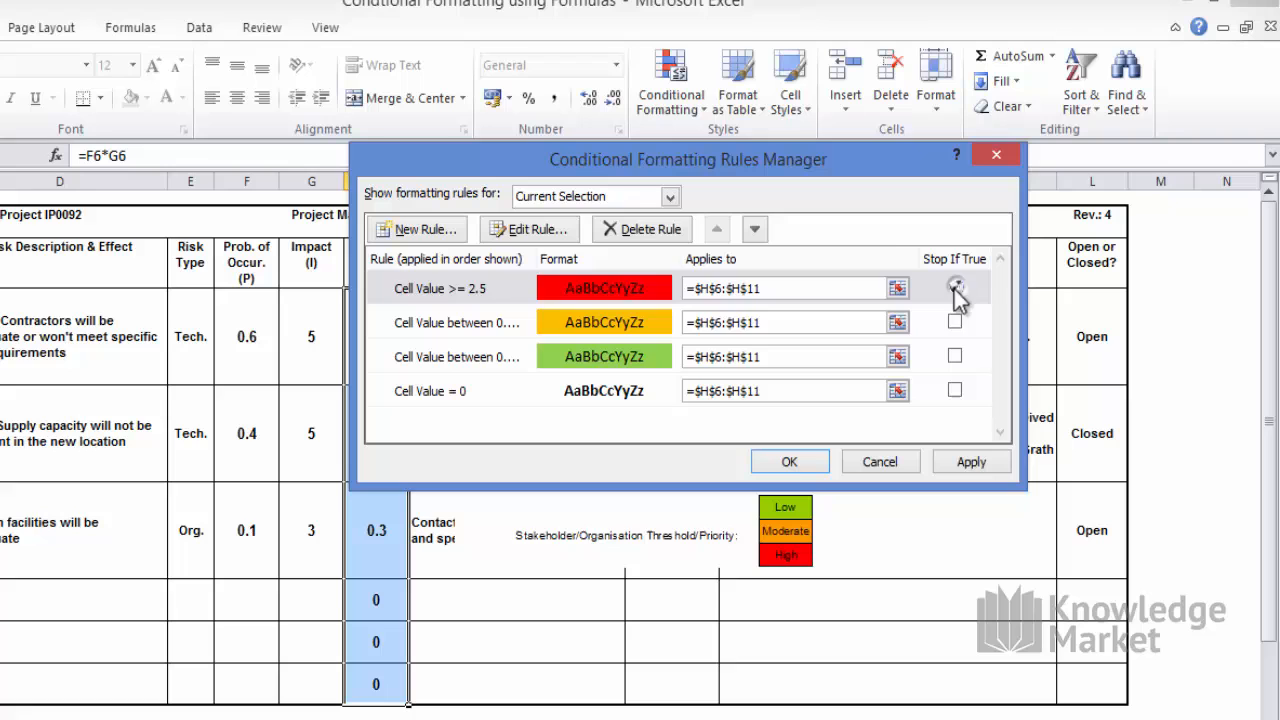
# - Tick Stop If True on the rules and apply the colour rules to H6:H11
pyautogui.click(954, 390)
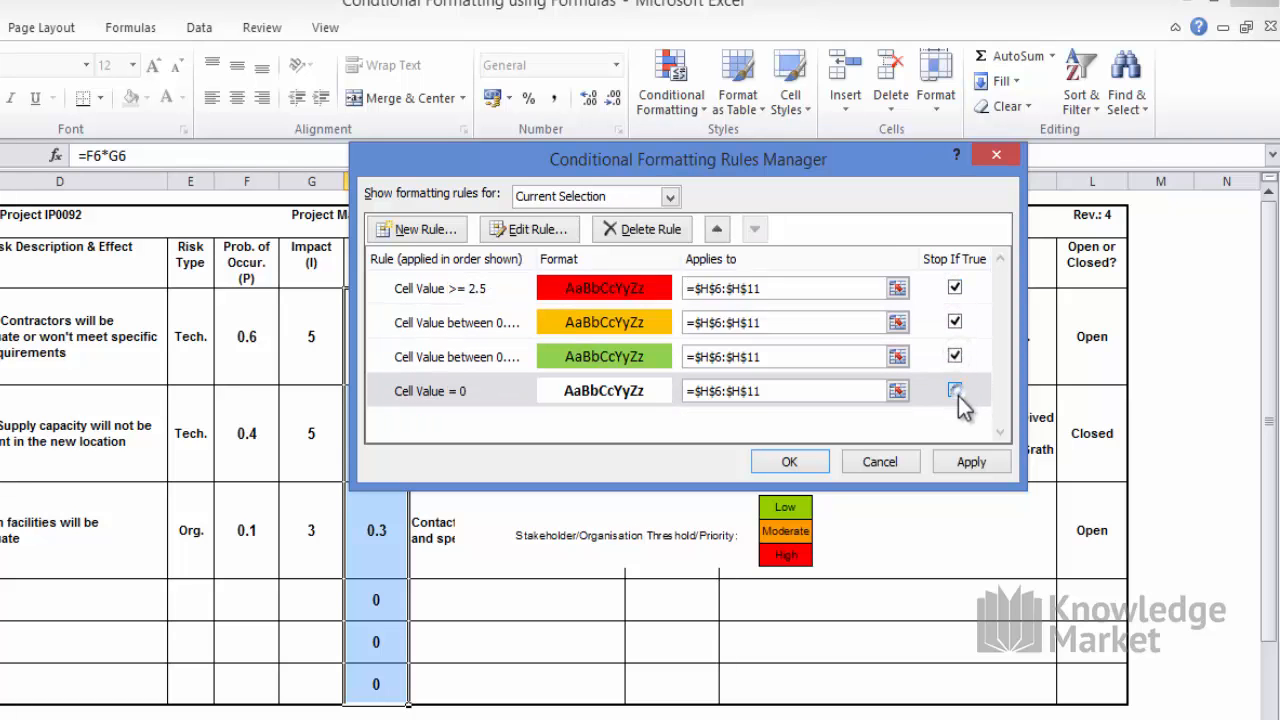
pyautogui.click(955, 390)
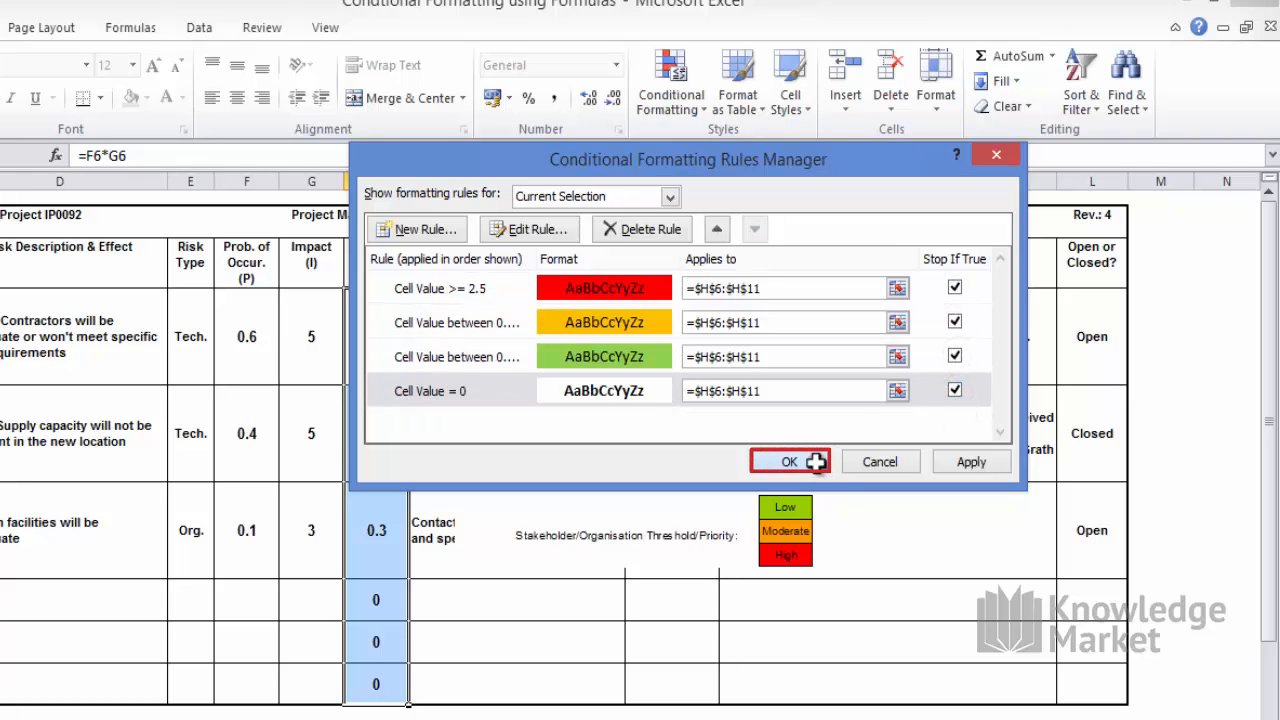
pyautogui.click(789, 461)
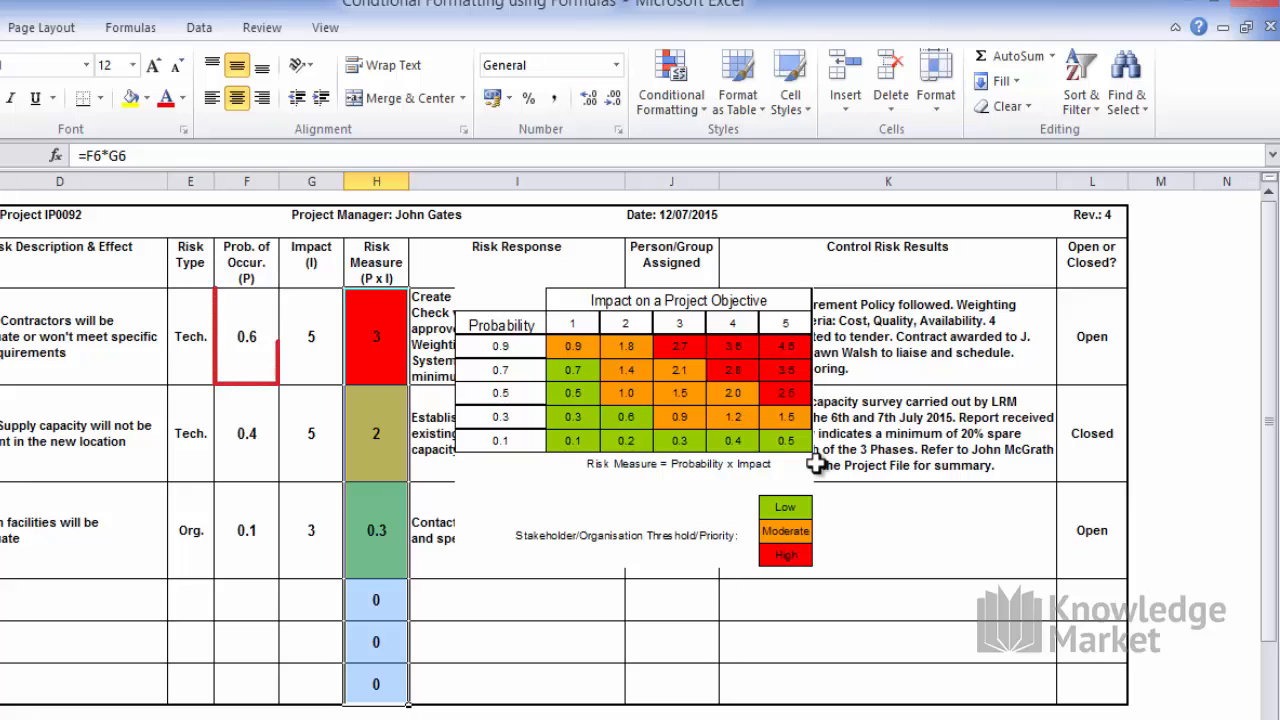
# - Change the first risk's probability in F6 down to 0.1 so H6 recolours green
pyautogui.click(246, 336)
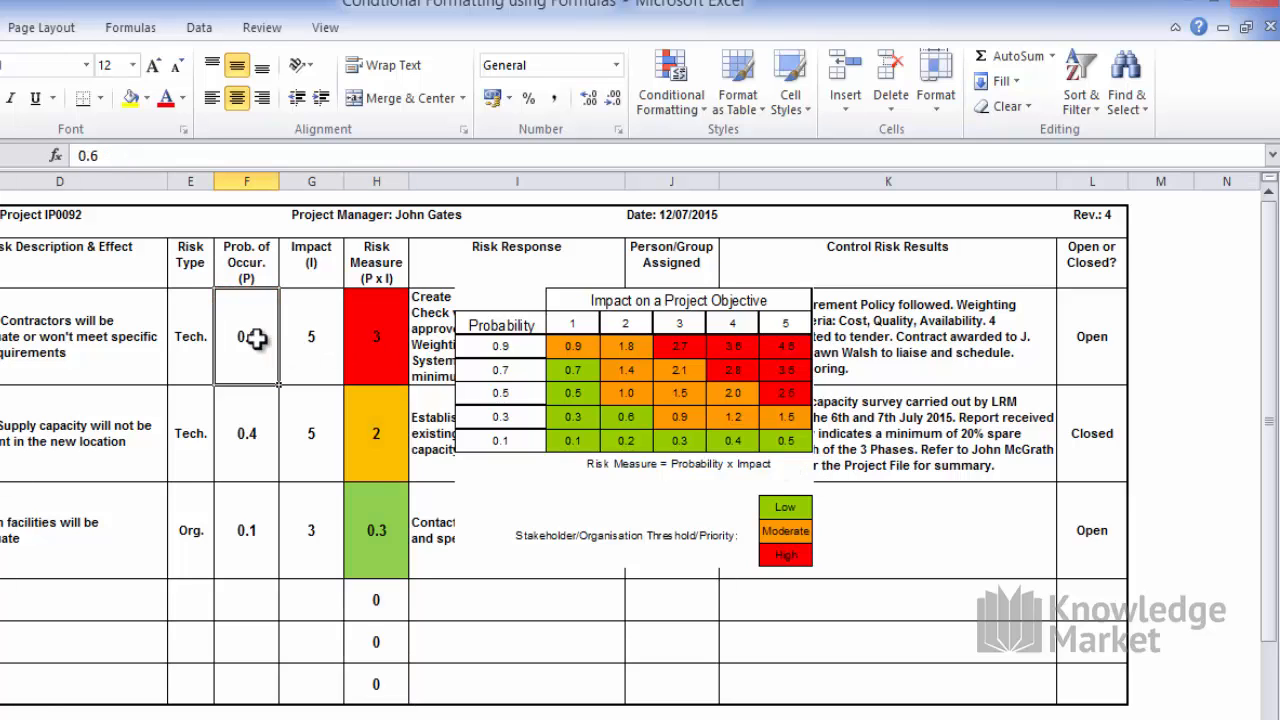
pyautogui.write('0.6')
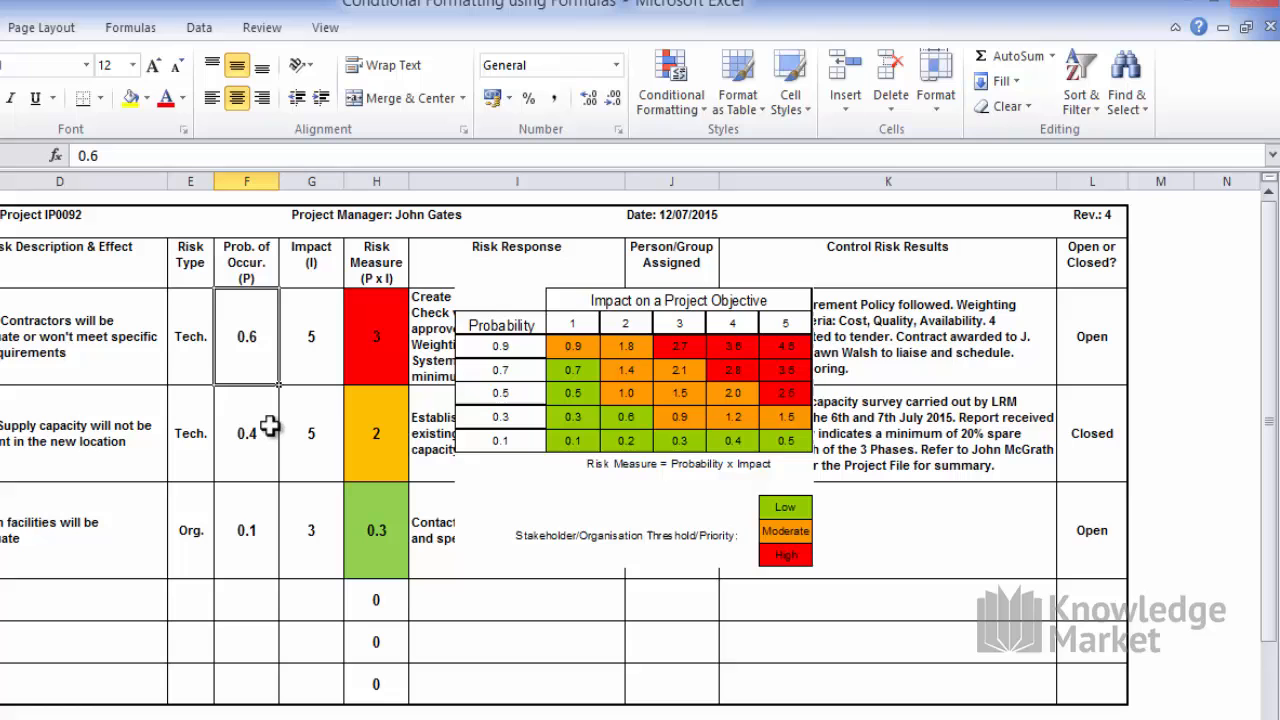
pyautogui.doubleClick(246, 336)
pyautogui.write('0.3')
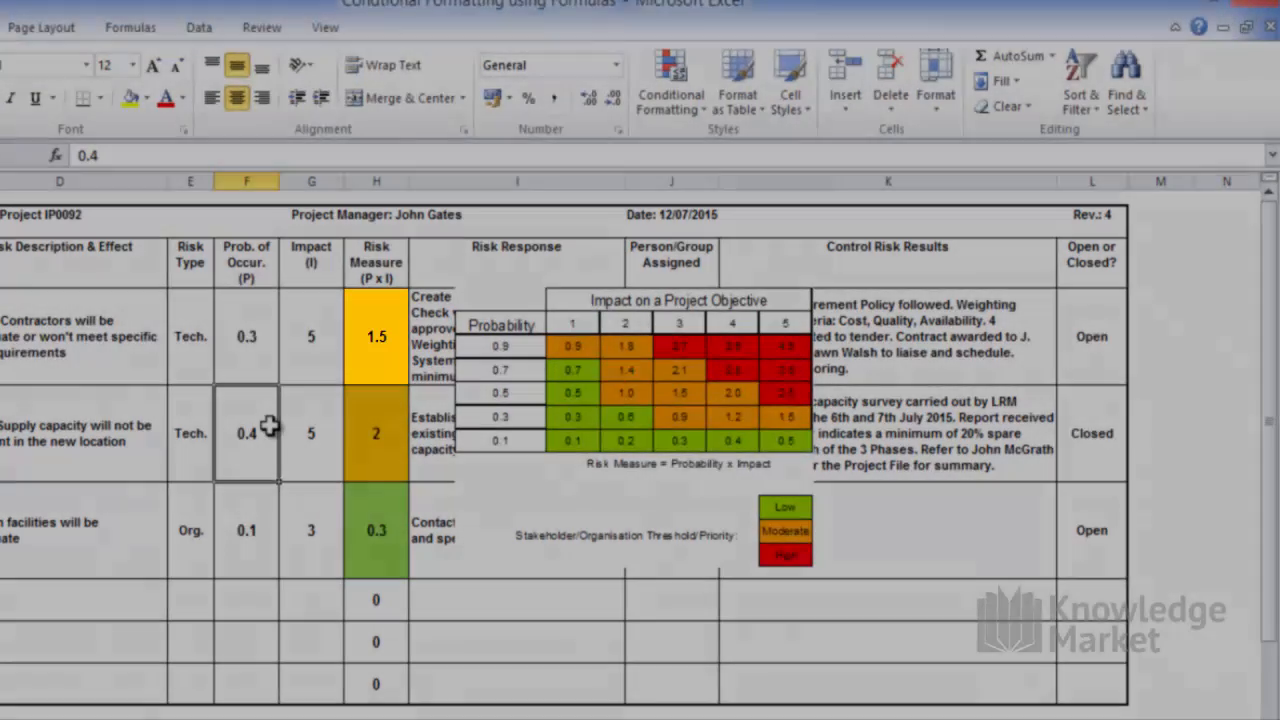
pyautogui.click(246, 336)
pyautogui.write('0.1')
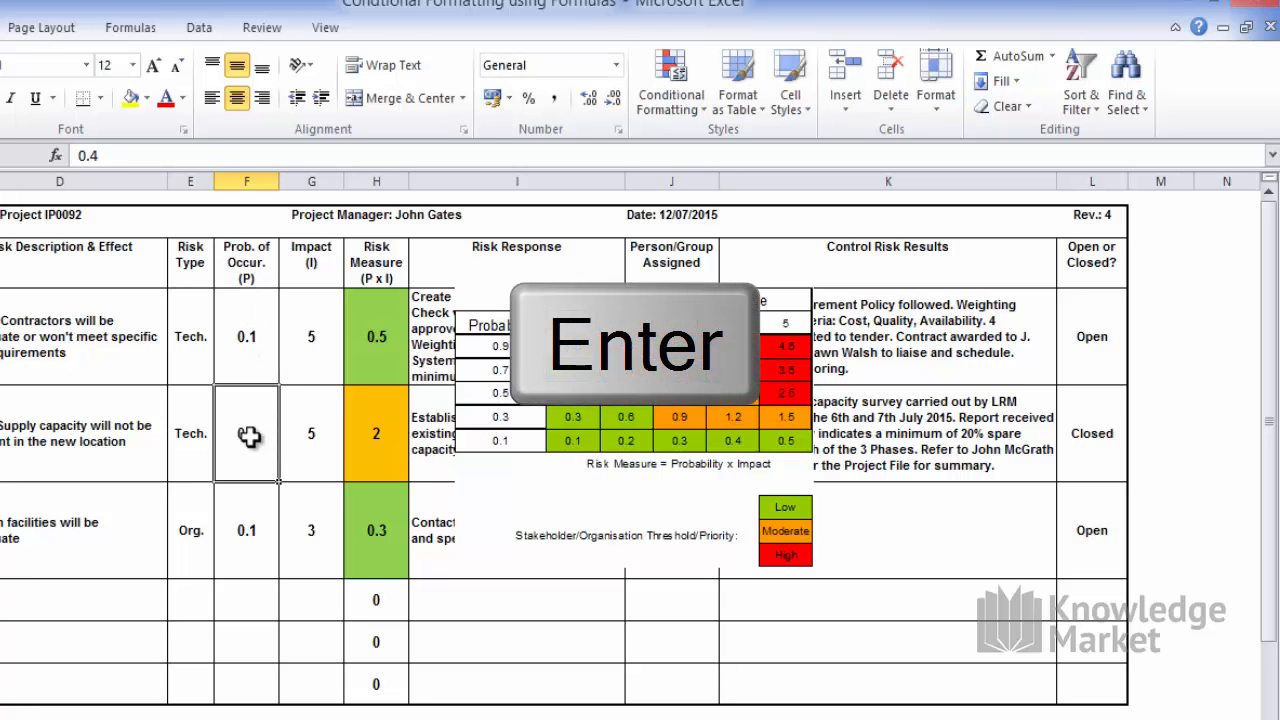
pyautogui.press('Enter')
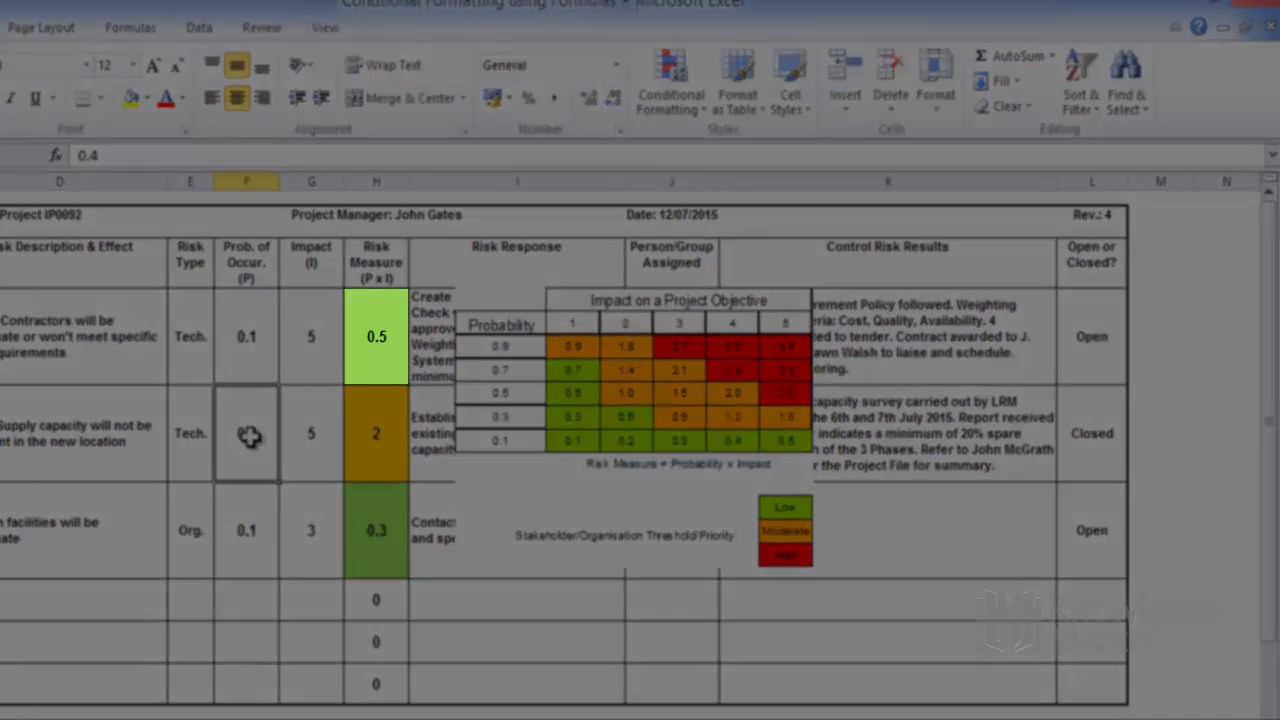